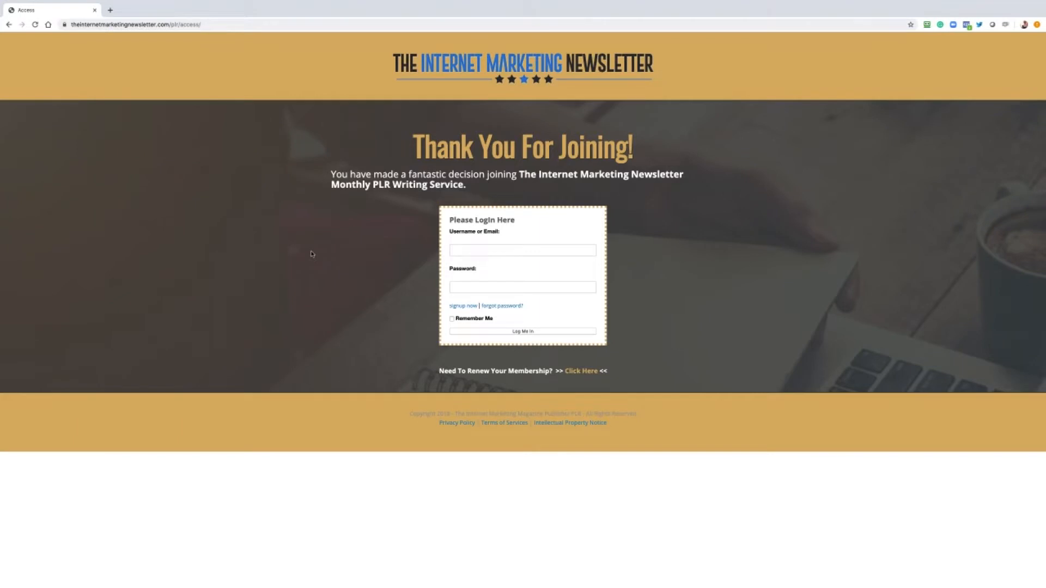
{"action": "mouse_move", "coordinate": [333, 251]}
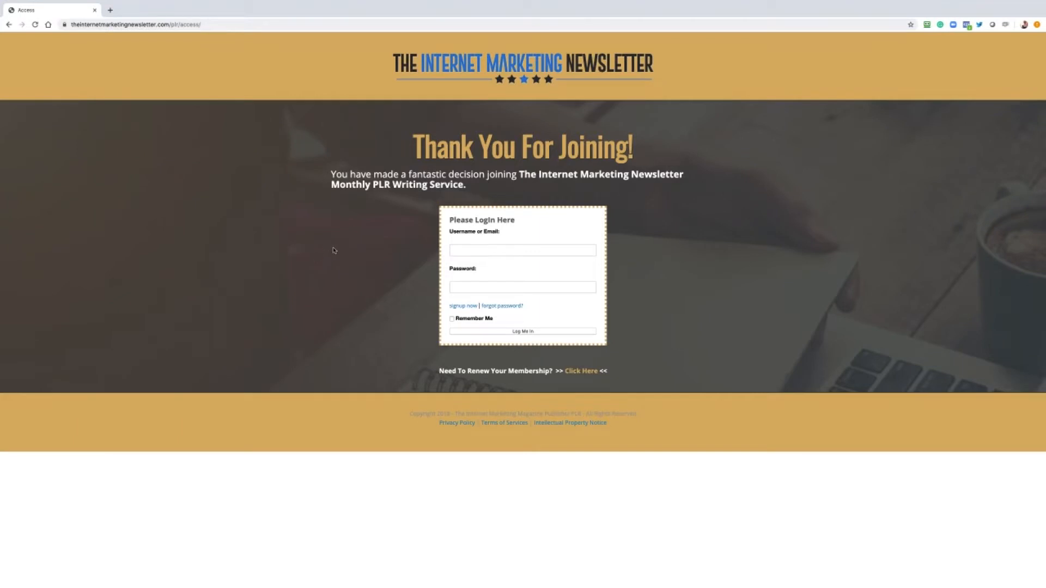
{"action": "mouse_move", "coordinate": [922, 63]}
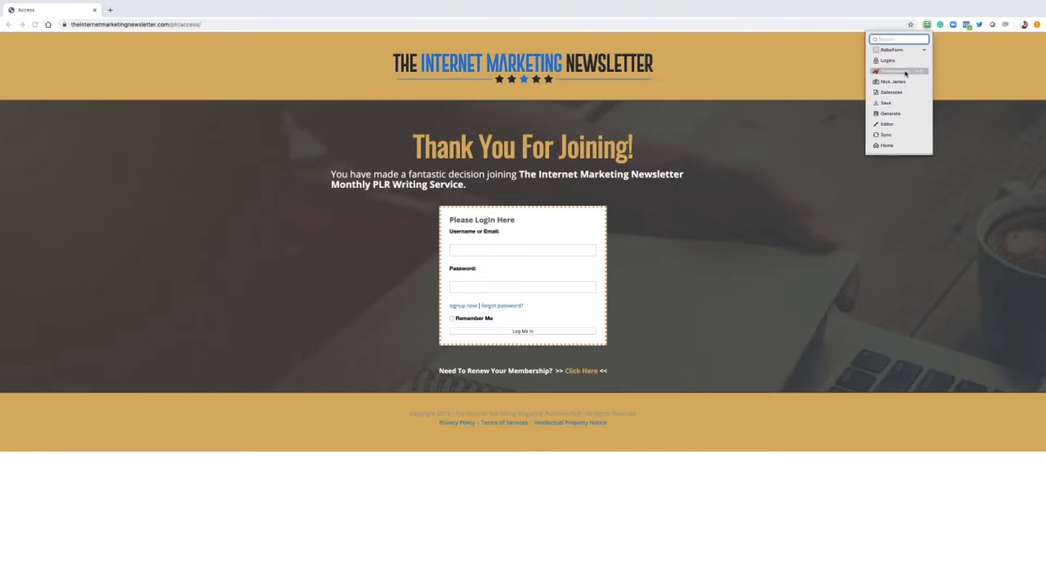
Step: Log in to the members area using the RoboForm saved login and Log Me In
{"action": "left_click", "coordinate": [770, 75]}
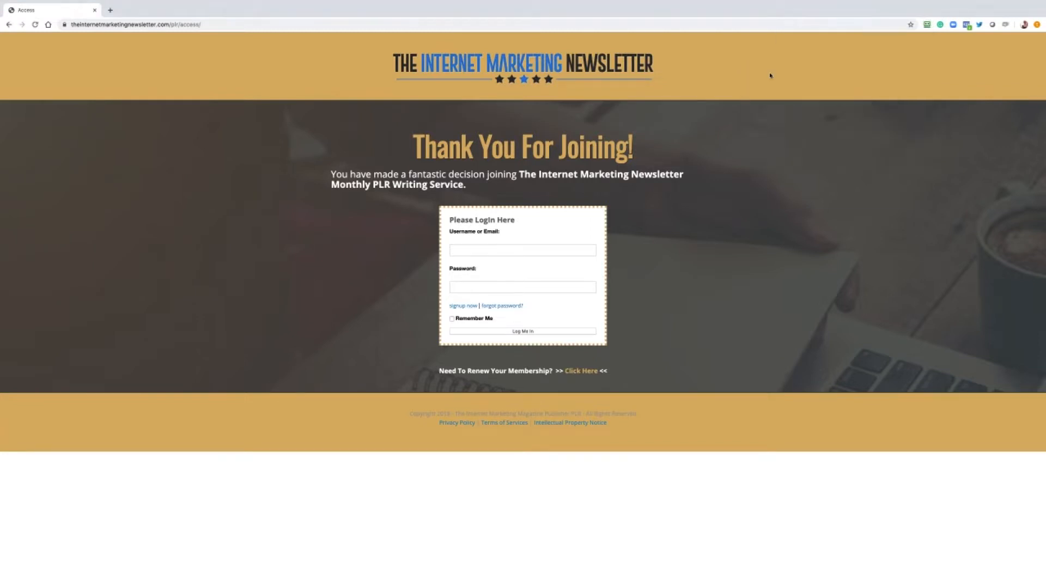
{"action": "left_click", "coordinate": [522, 331]}
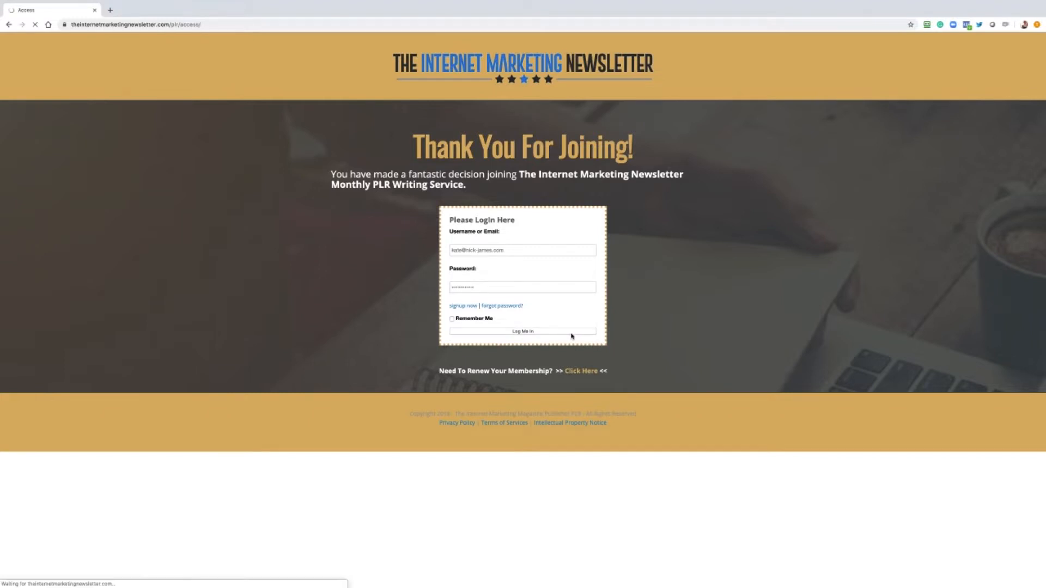
{"action": "left_click", "coordinate": [522, 331]}
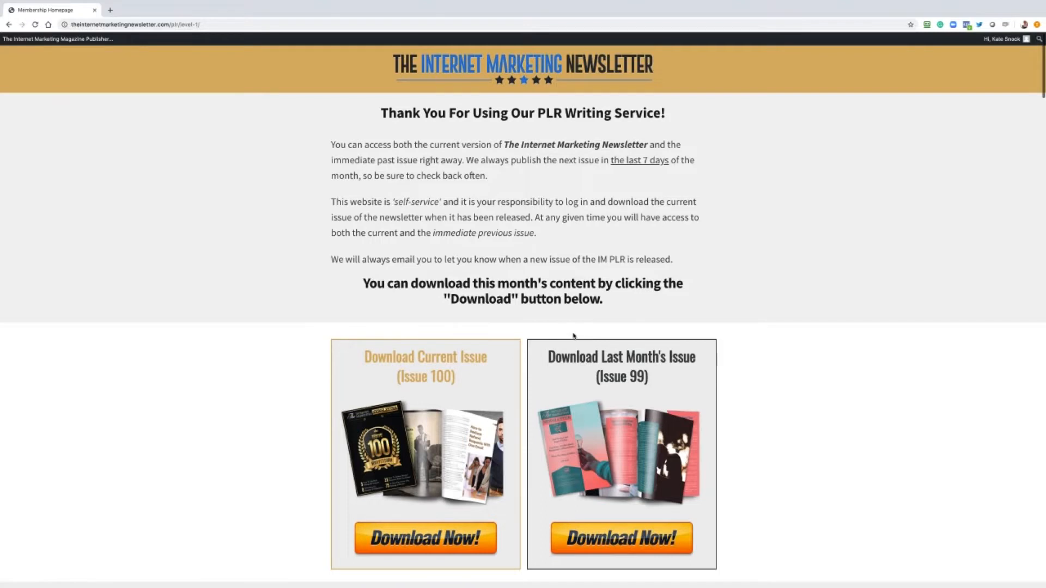
{"action": "scroll", "scroll_direction": "down", "scroll_amount": 3}
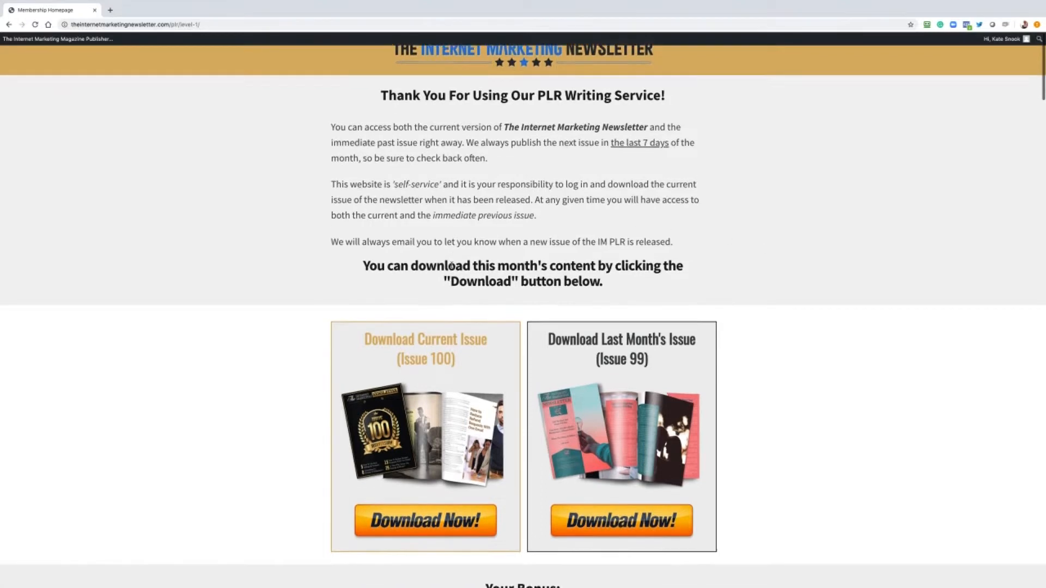
{"action": "scroll", "scroll_direction": "down", "scroll_amount": 3}
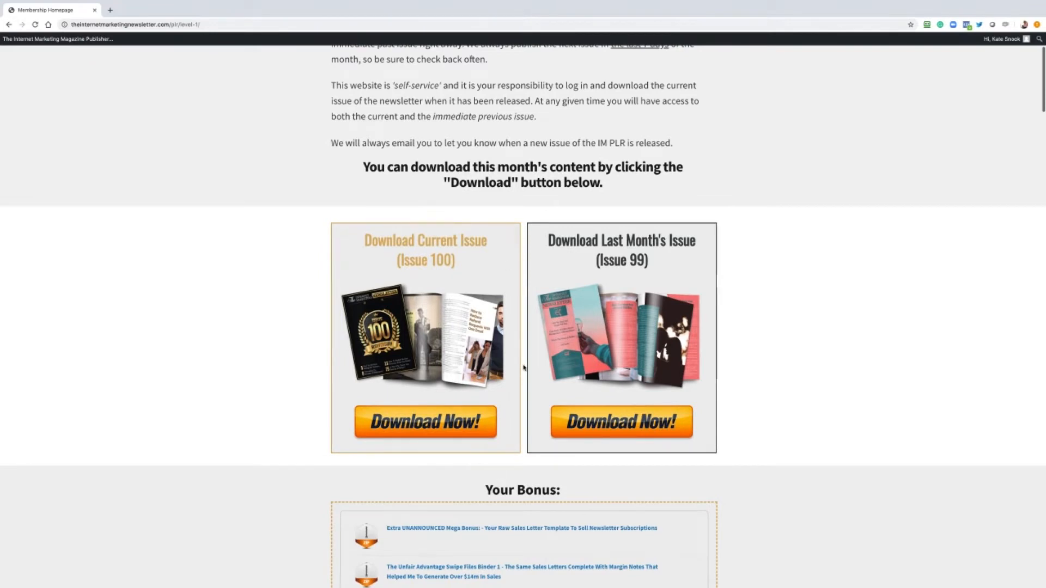
{"action": "mouse_move", "coordinate": [679, 471]}
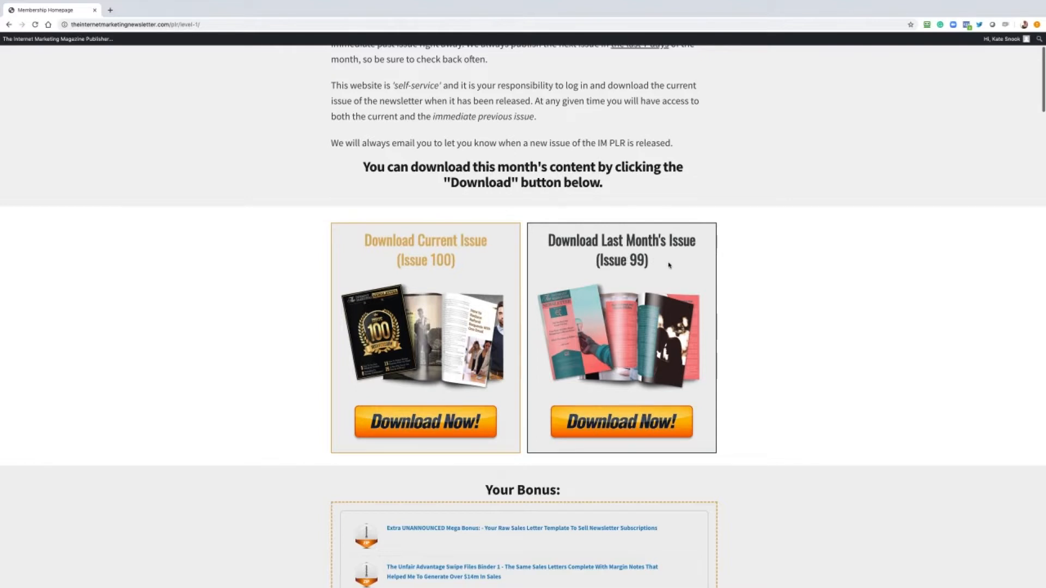
{"action": "scroll", "scroll_direction": "down", "scroll_amount": 3}
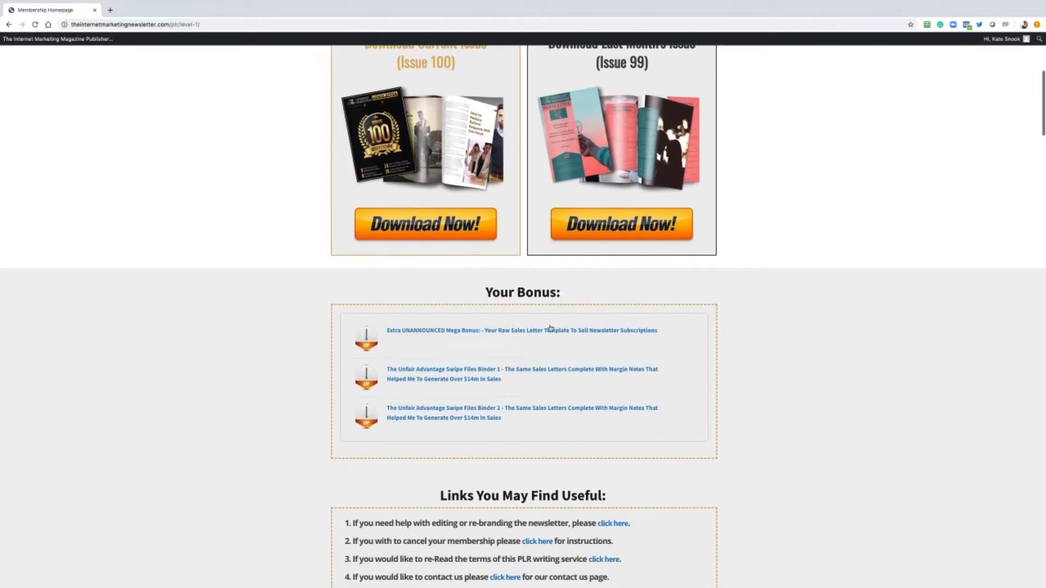
{"action": "mouse_move", "coordinate": [599, 352]}
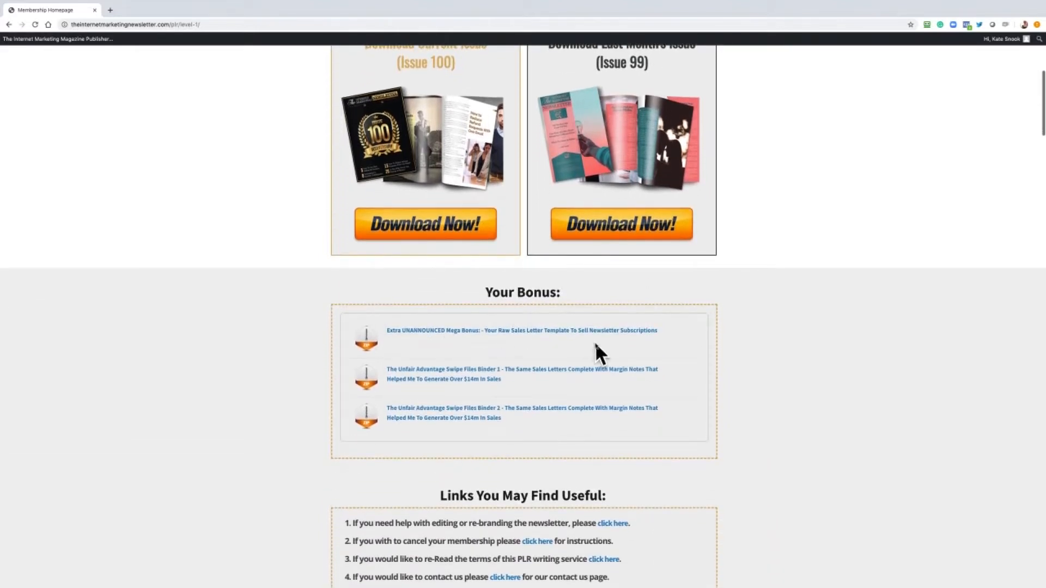
{"action": "scroll", "scroll_direction": "down", "scroll_amount": 3}
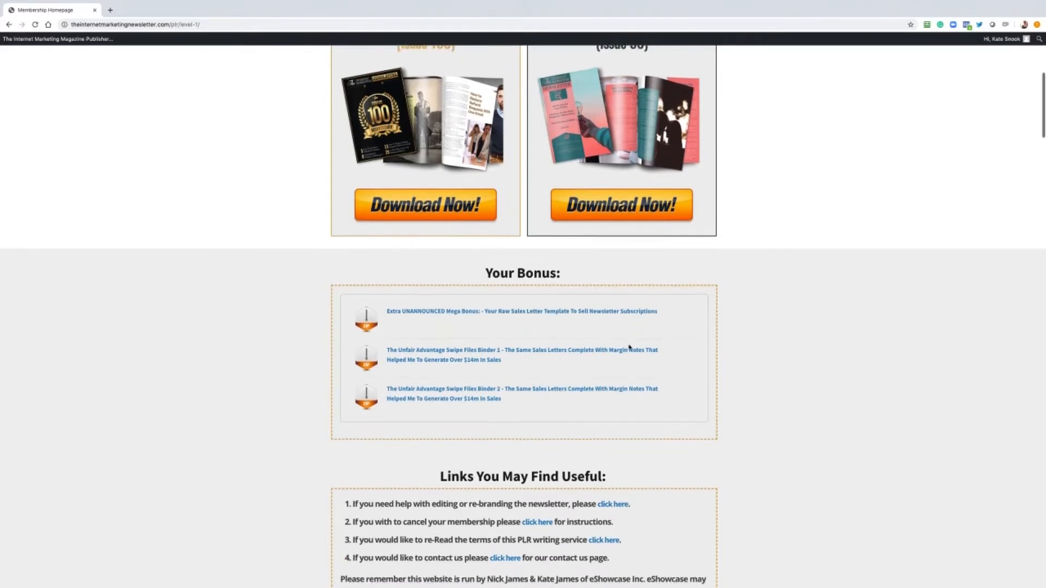
{"action": "scroll", "scroll_direction": "down", "scroll_amount": 3}
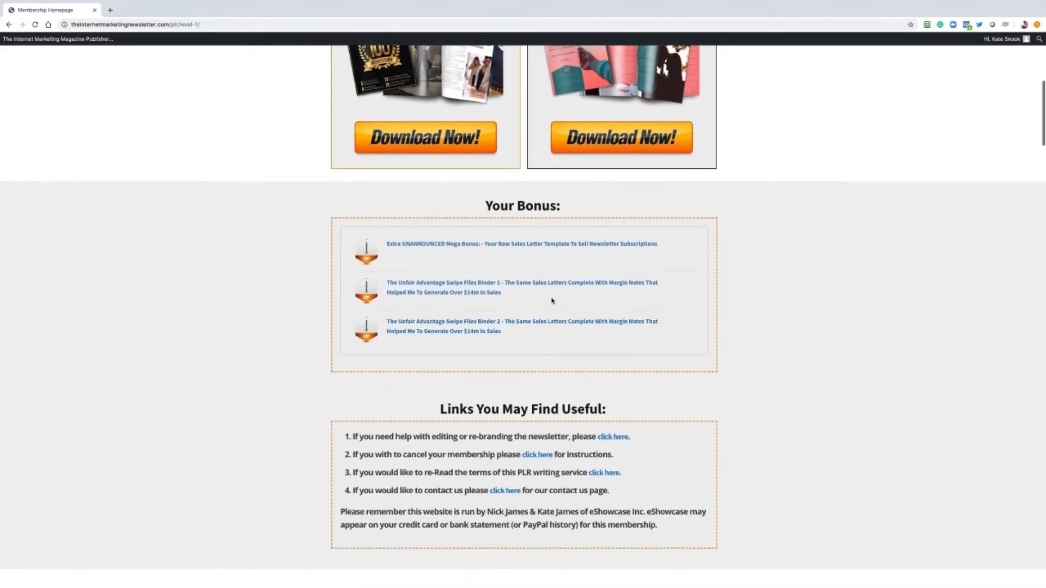
{"action": "mouse_move", "coordinate": [404, 292]}
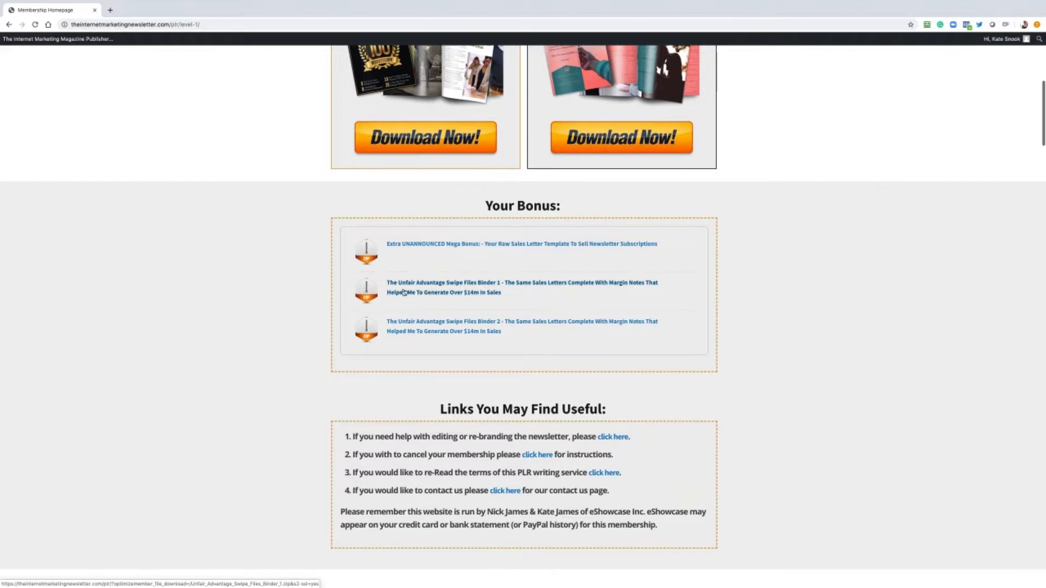
{"action": "mouse_move", "coordinate": [466, 308]}
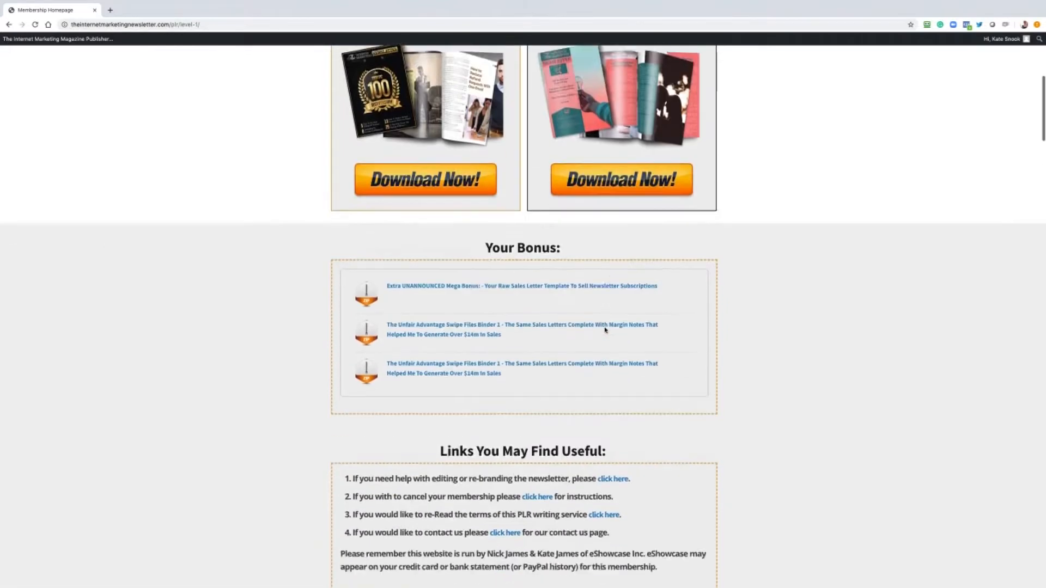
{"action": "scroll", "scroll_direction": "down", "scroll_amount": 3}
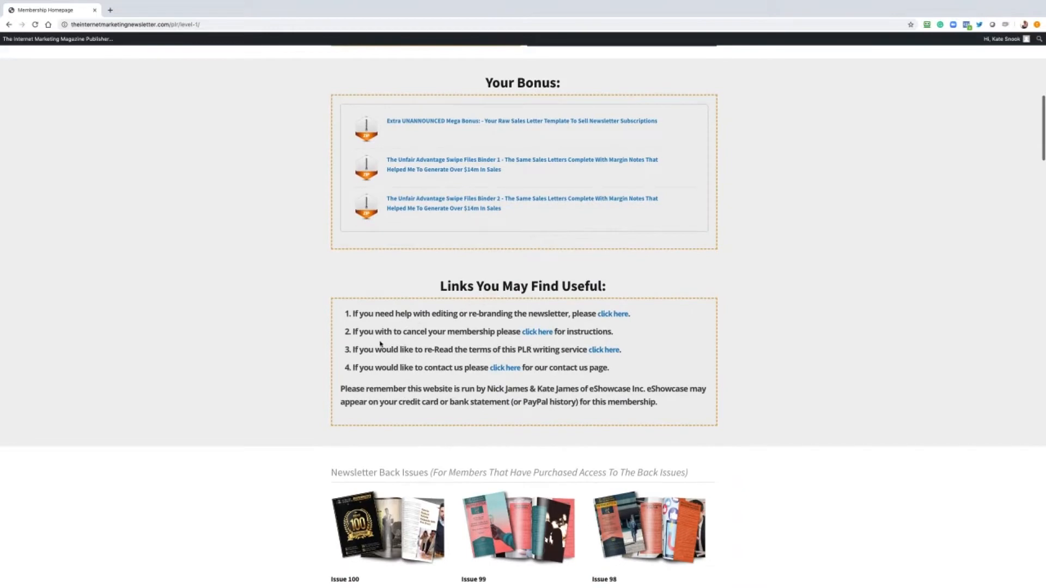
{"action": "scroll", "scroll_direction": "up", "scroll_amount": 3}
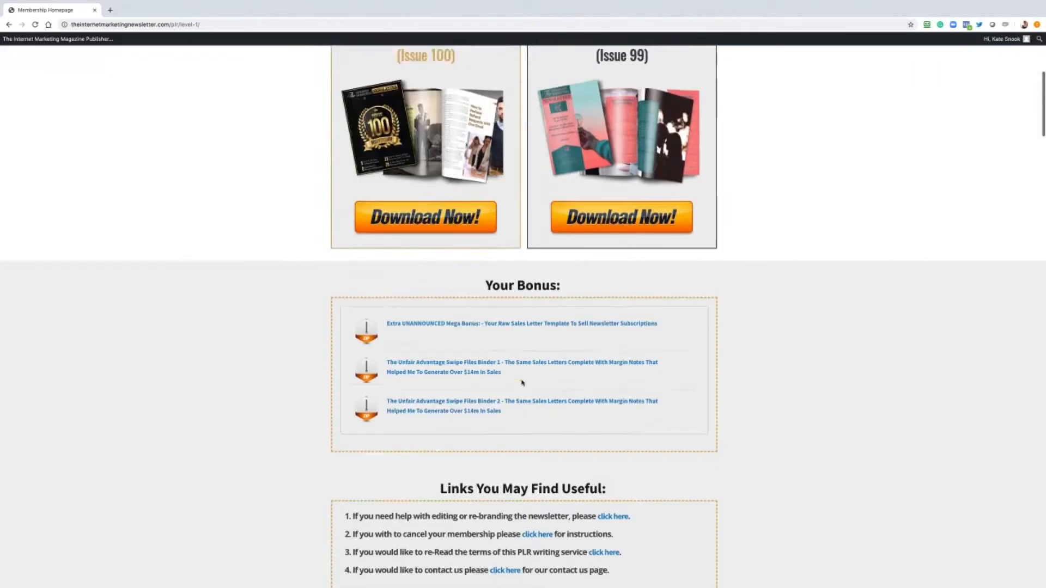
{"action": "scroll", "scroll_direction": "up", "scroll_amount": 3}
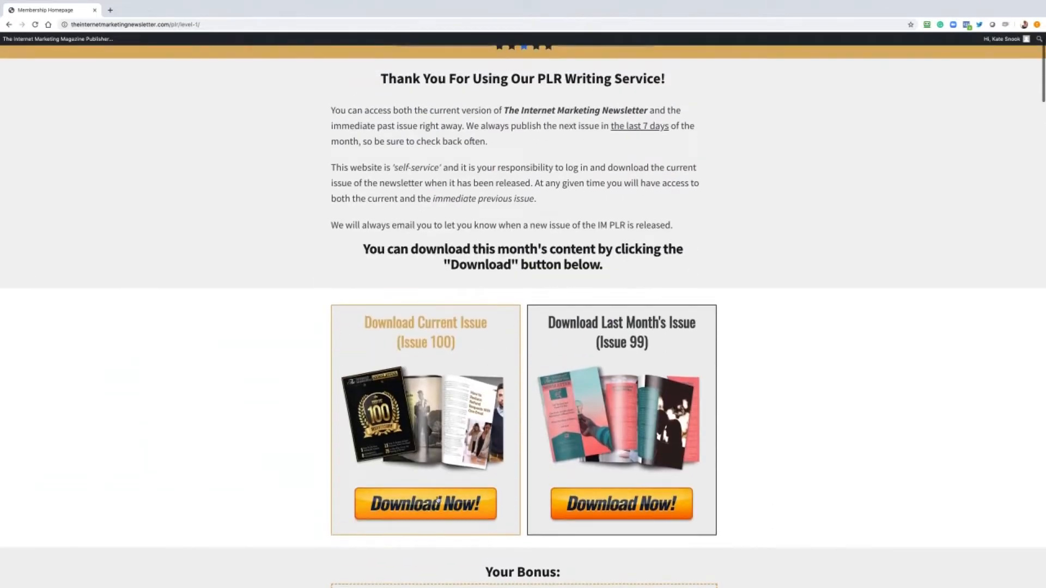
Step: Go to the Issue 100 download page and download its Fully Designed PDF
{"action": "left_click", "coordinate": [424, 504]}
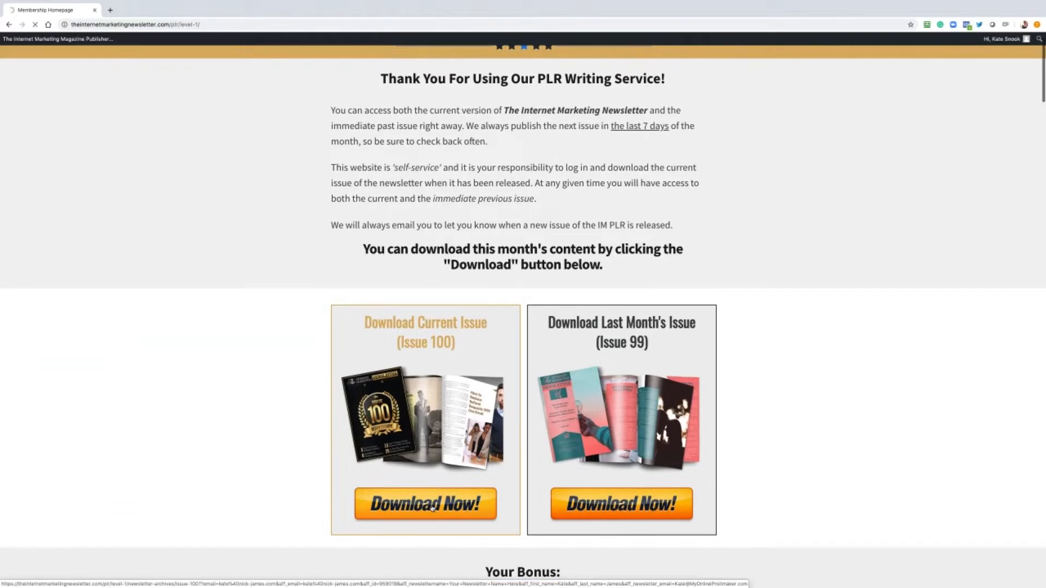
{"action": "left_click", "coordinate": [425, 503]}
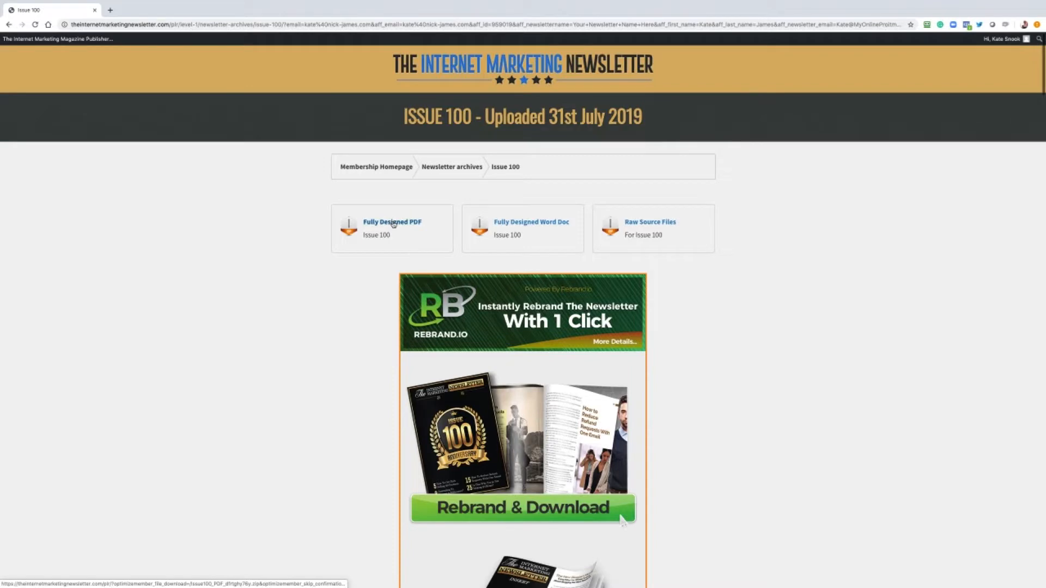
{"action": "left_click", "coordinate": [392, 221]}
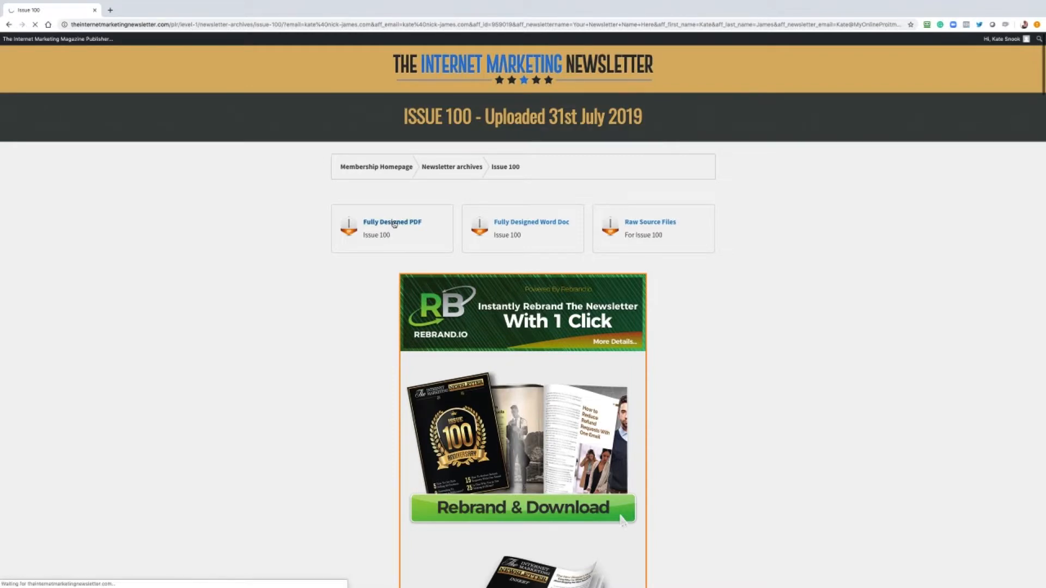
{"action": "left_click", "coordinate": [392, 222]}
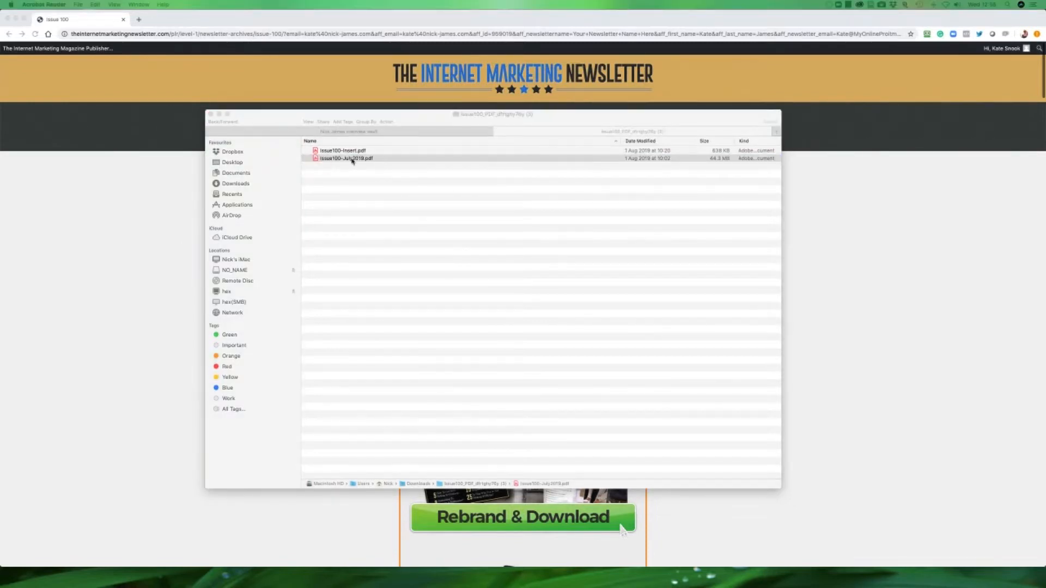
{"action": "double_click", "coordinate": [347, 158]}
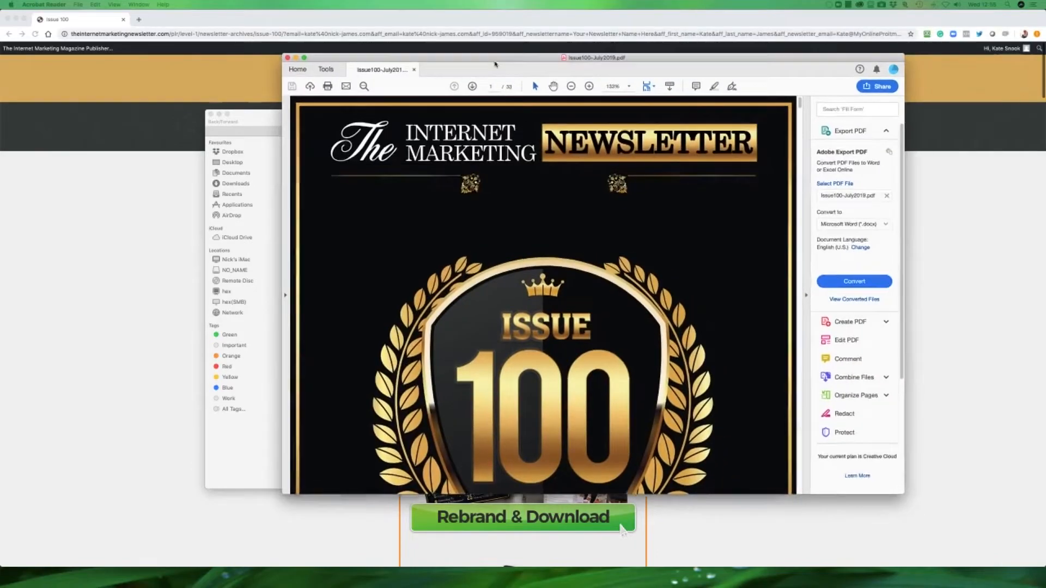
{"action": "scroll", "scroll_direction": "down", "scroll_amount": 3}
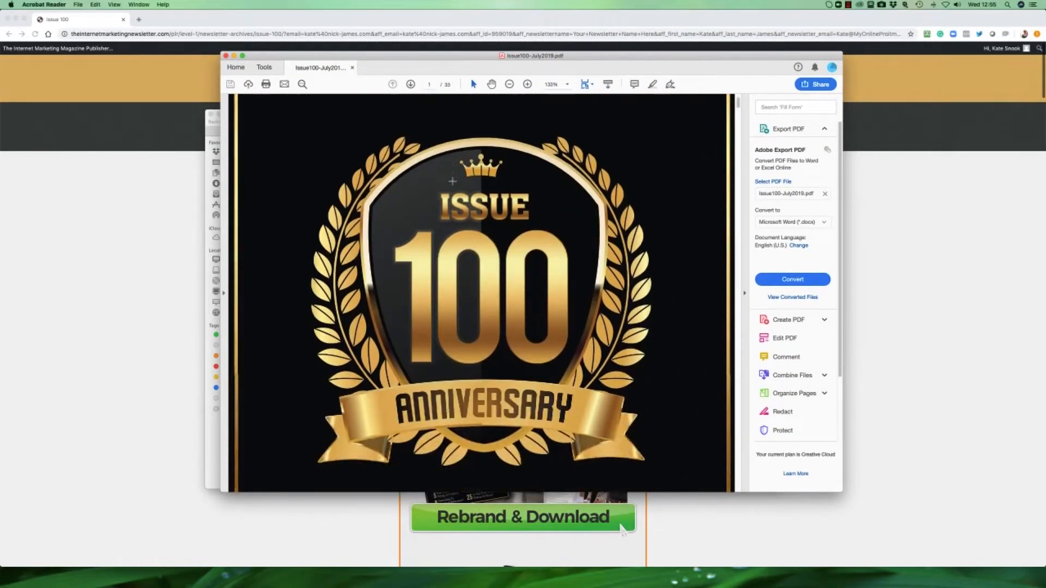
{"action": "scroll", "scroll_direction": "down", "scroll_amount": 3}
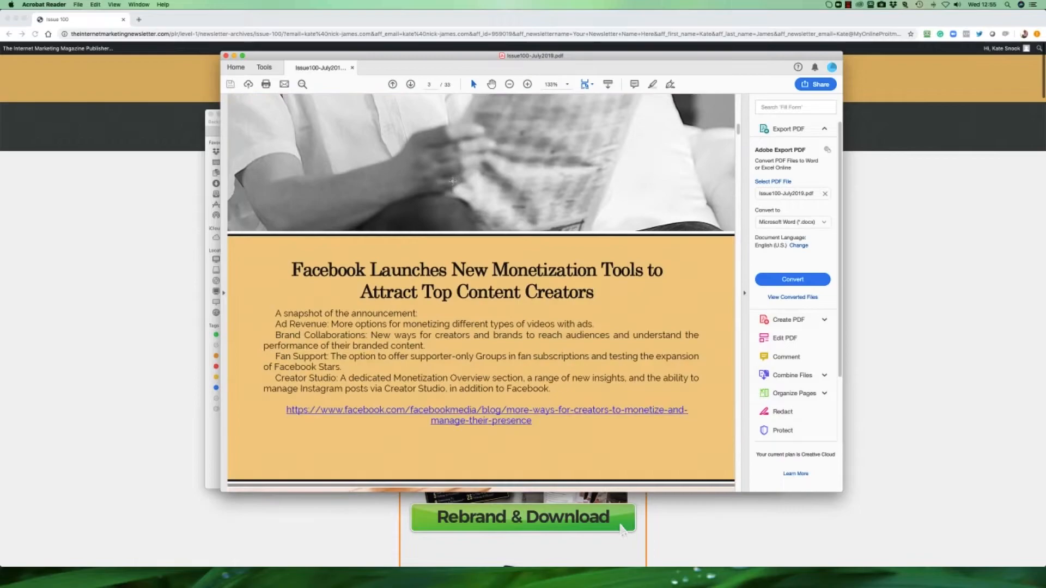
{"action": "left_click", "coordinate": [411, 84]}
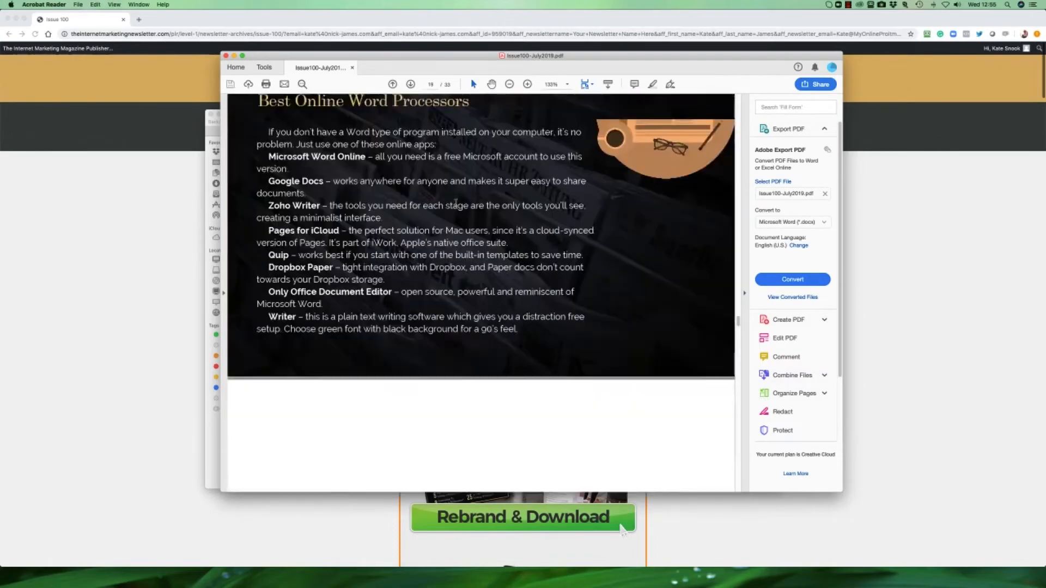
{"action": "scroll", "scroll_direction": "down", "scroll_amount": 3}
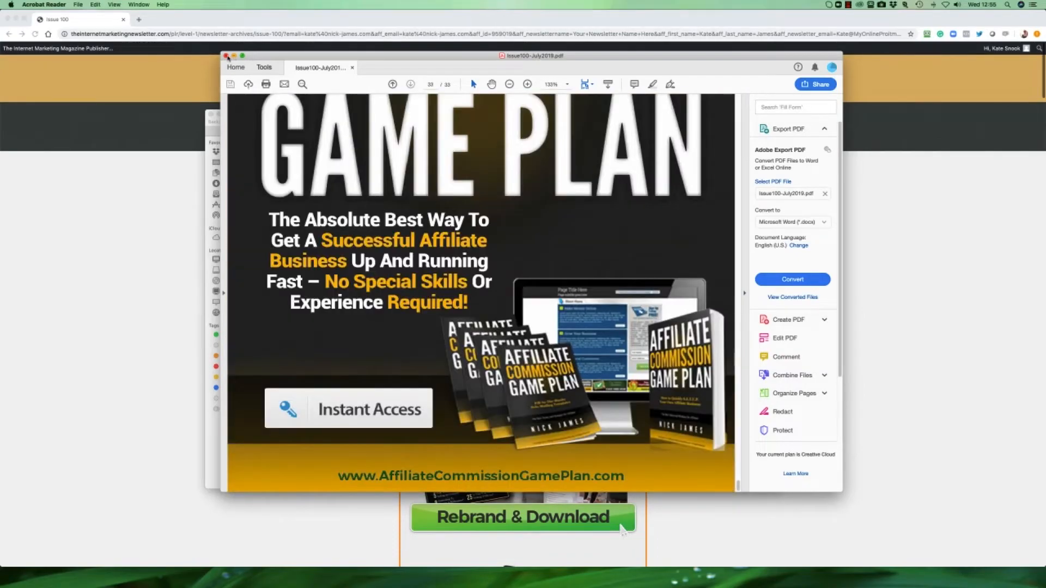
{"action": "left_click", "coordinate": [227, 56]}
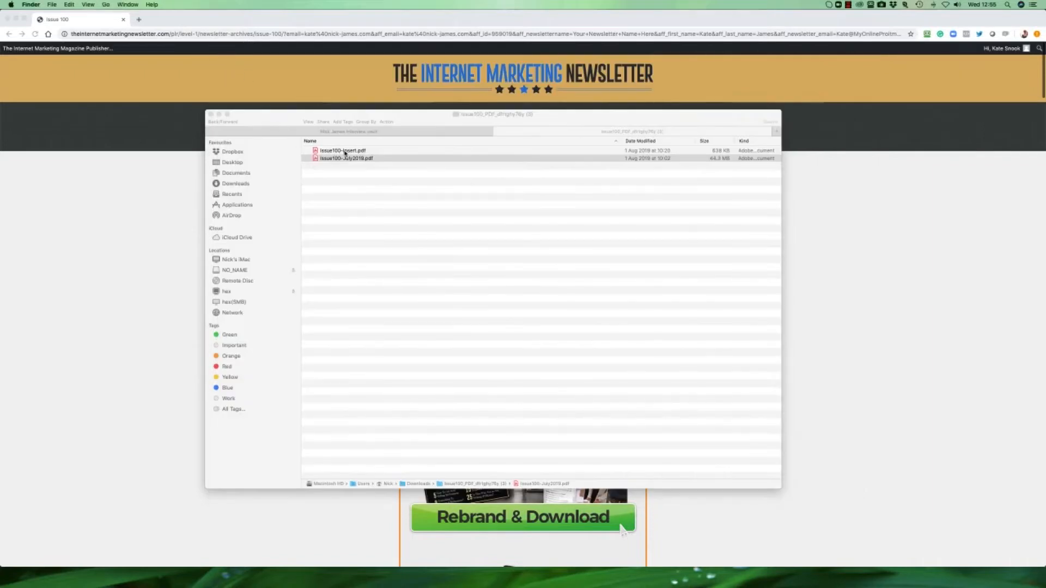
{"action": "double_click", "coordinate": [342, 150]}
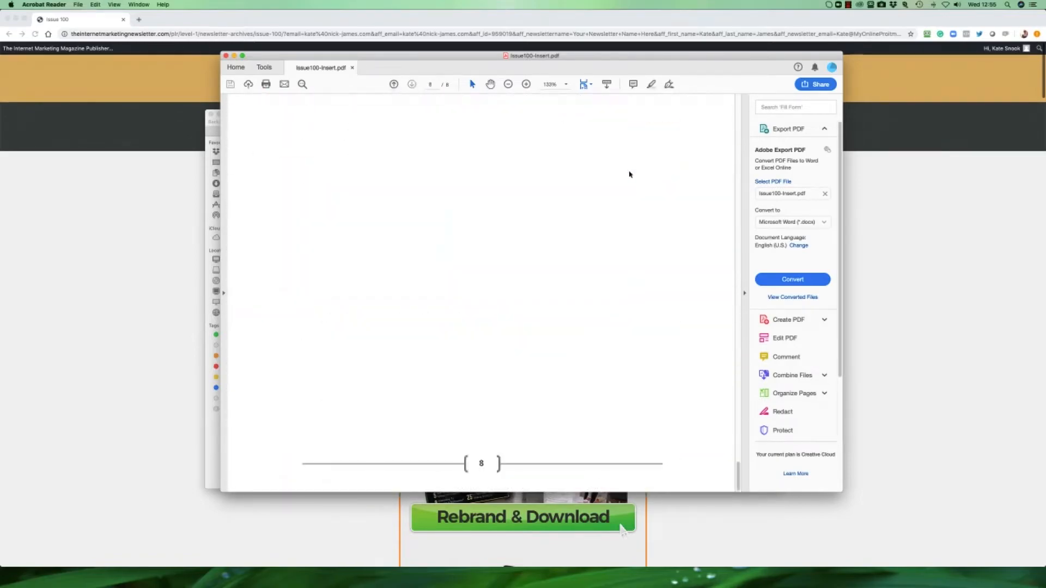
{"action": "scroll", "scroll_direction": "up", "scroll_amount": 3}
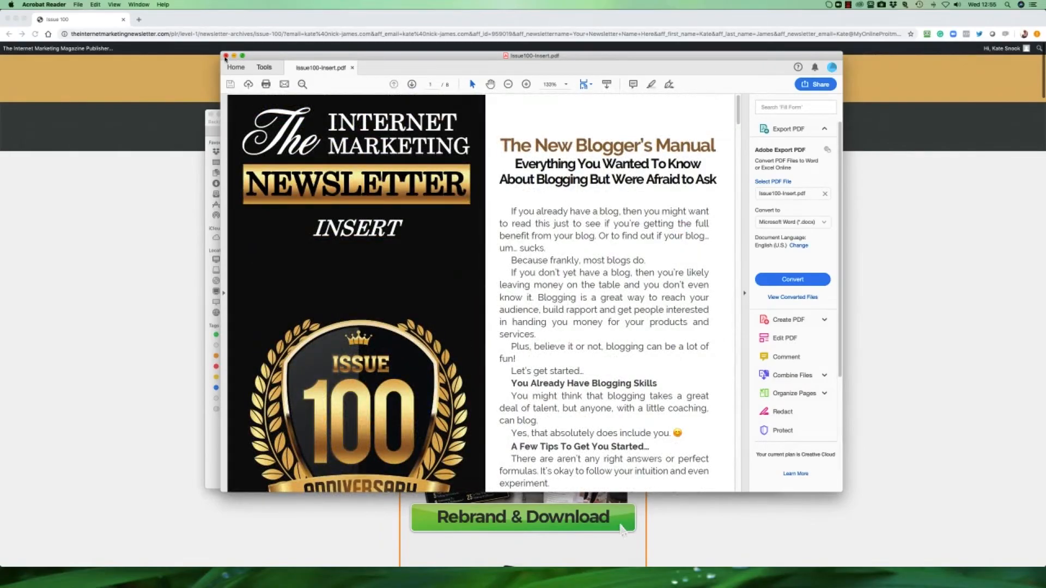
{"action": "left_click", "coordinate": [226, 55]}
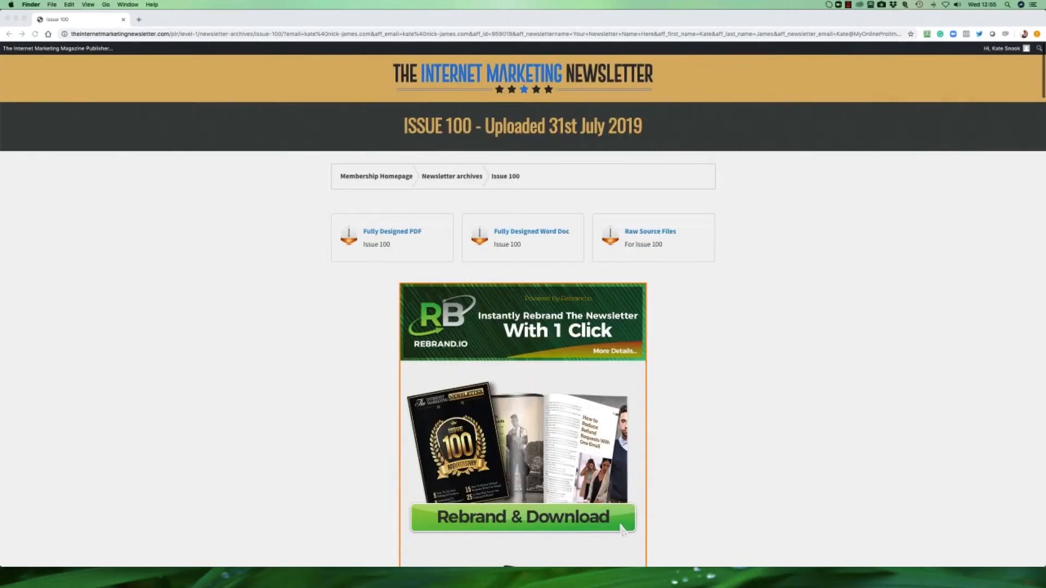
{"action": "mouse_move", "coordinate": [554, 246]}
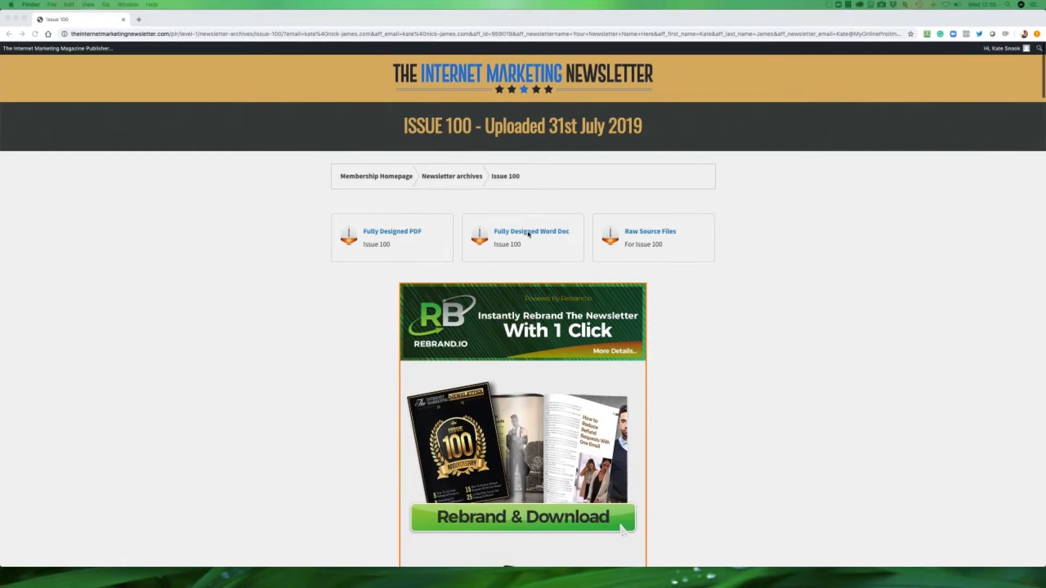
Step: Download the Fully Designed Word Doc for Issue 100, confirming the protected download
{"action": "left_click", "coordinate": [531, 231]}
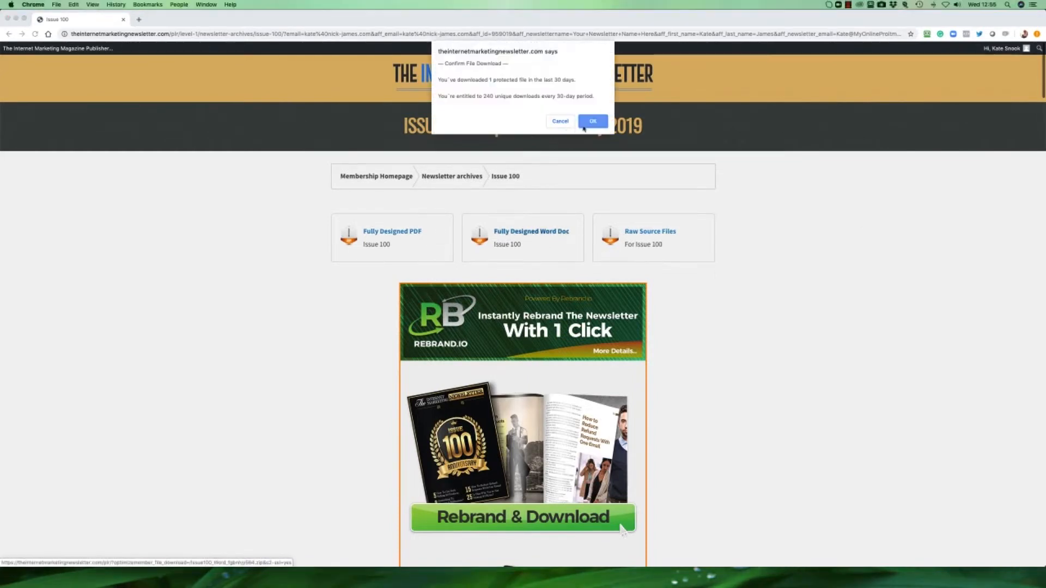
{"action": "left_click", "coordinate": [592, 120]}
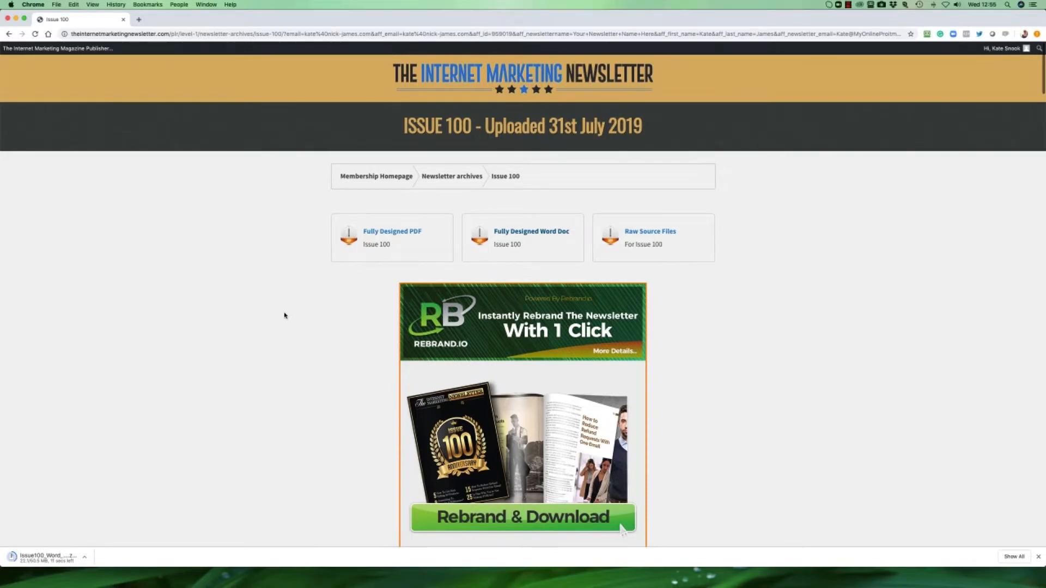
{"action": "scroll", "scroll_direction": "down", "scroll_amount": 3}
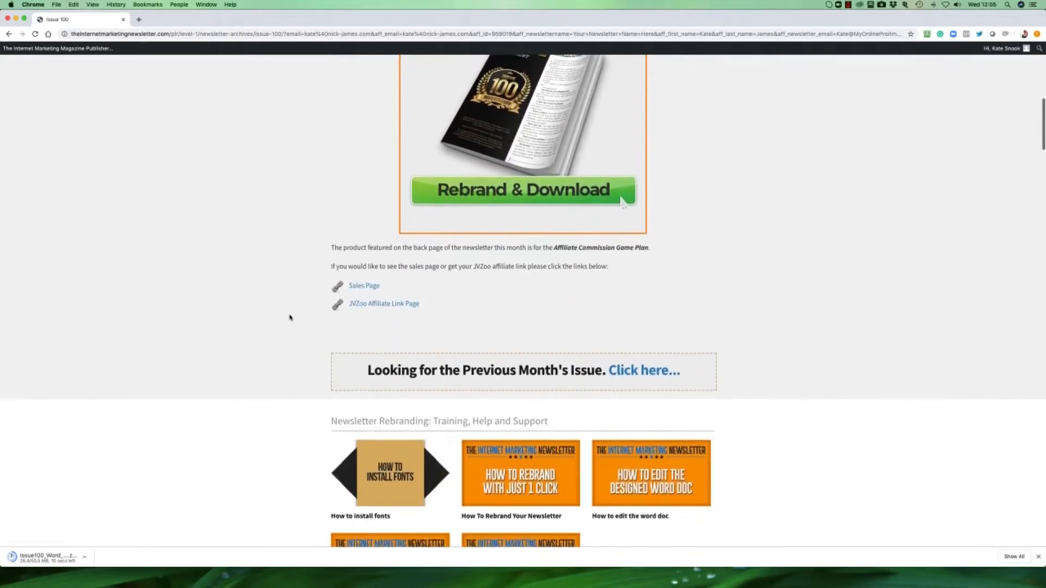
{"action": "scroll", "scroll_direction": "down", "scroll_amount": 3}
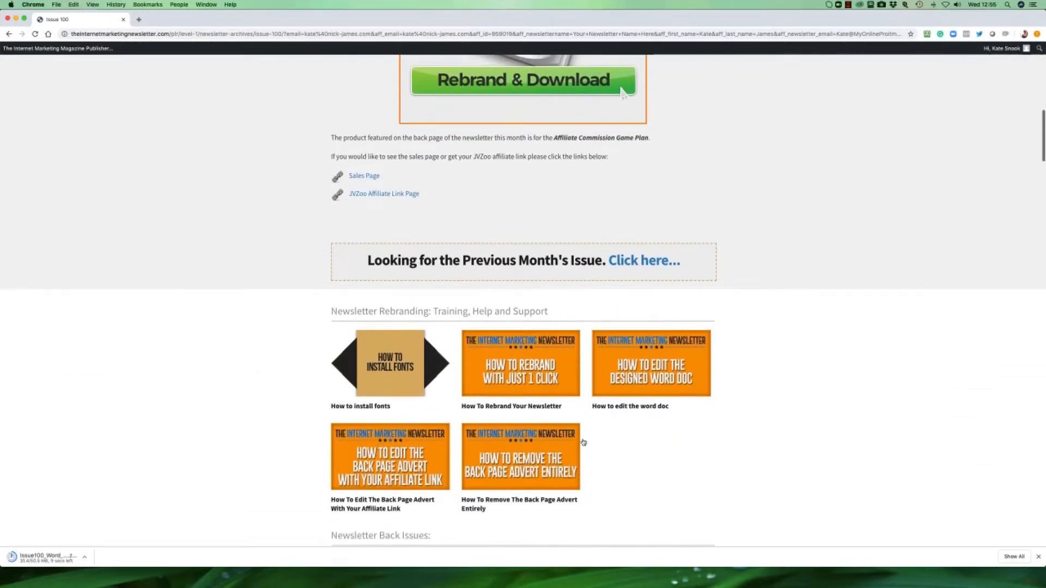
{"action": "mouse_move", "coordinate": [622, 436]}
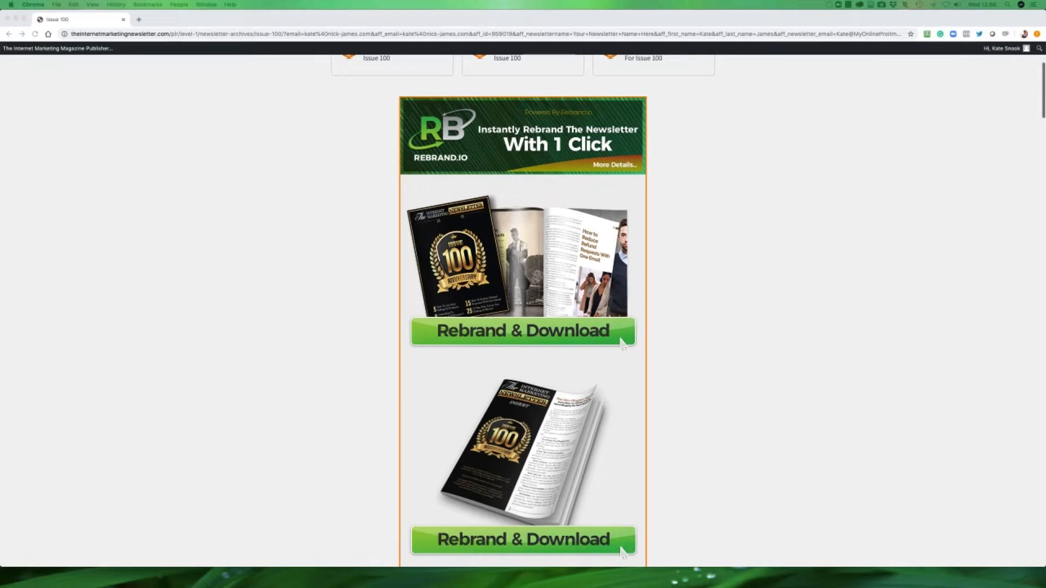
Step: Open Issue100-July2019.docx from the downloaded Word folder
{"action": "left_click", "coordinate": [522, 332]}
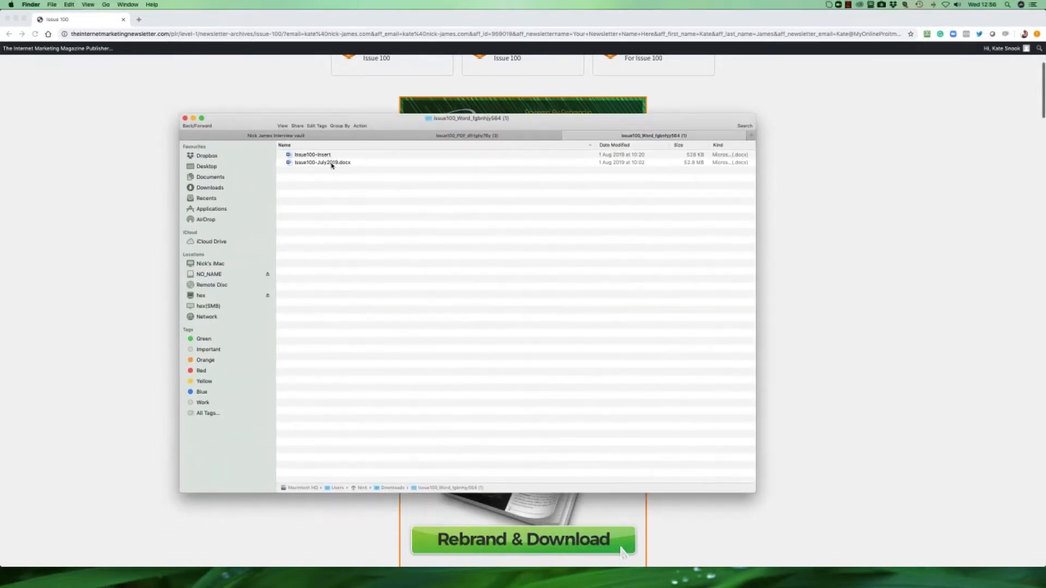
{"action": "double_click", "coordinate": [323, 162]}
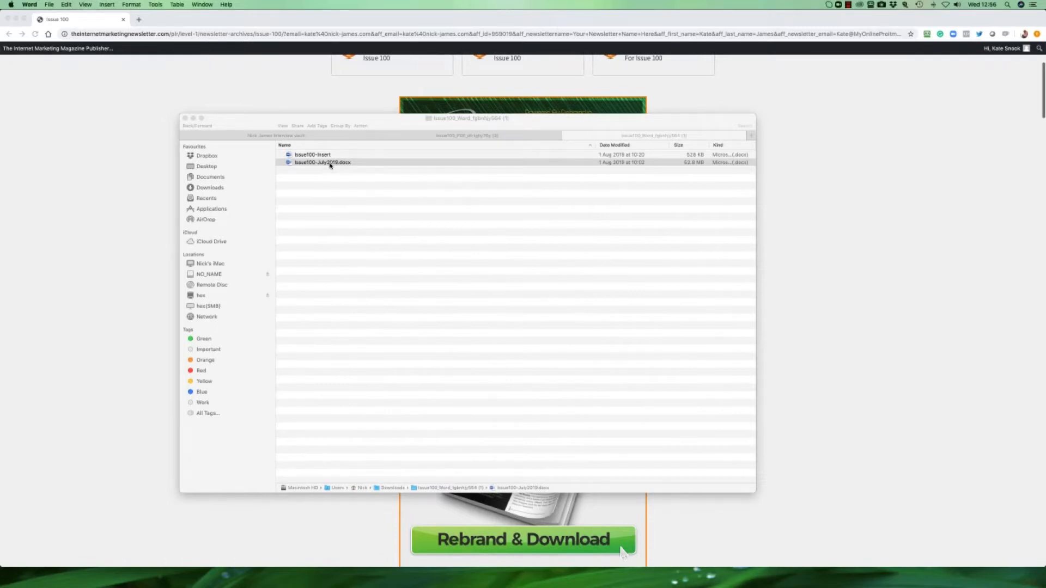
Step: Select the page 2 heading 'Through The Door Or The Window' and colour it red
{"action": "double_click", "coordinate": [322, 162]}
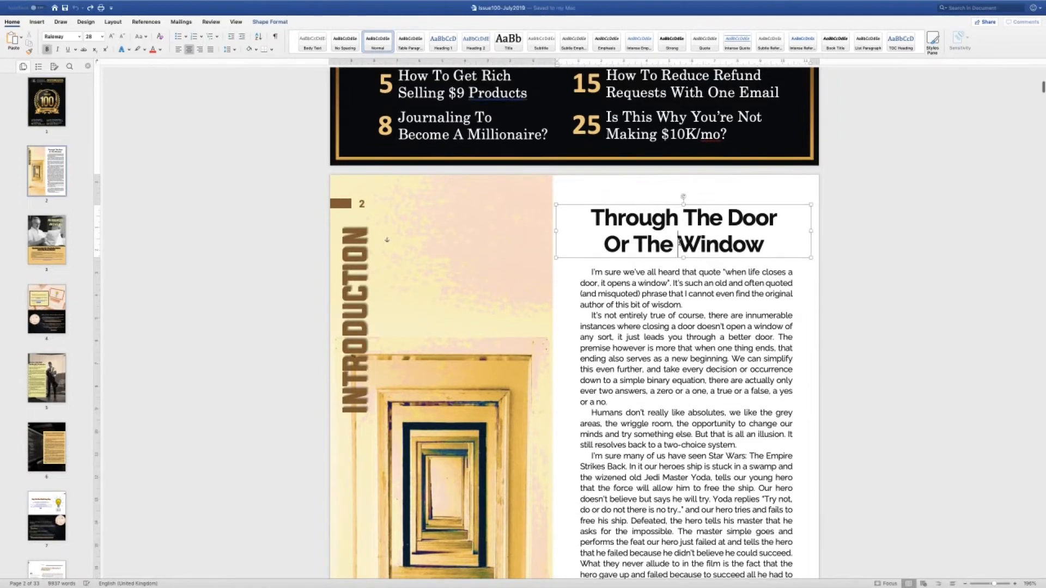
{"action": "type", "text": "f"}
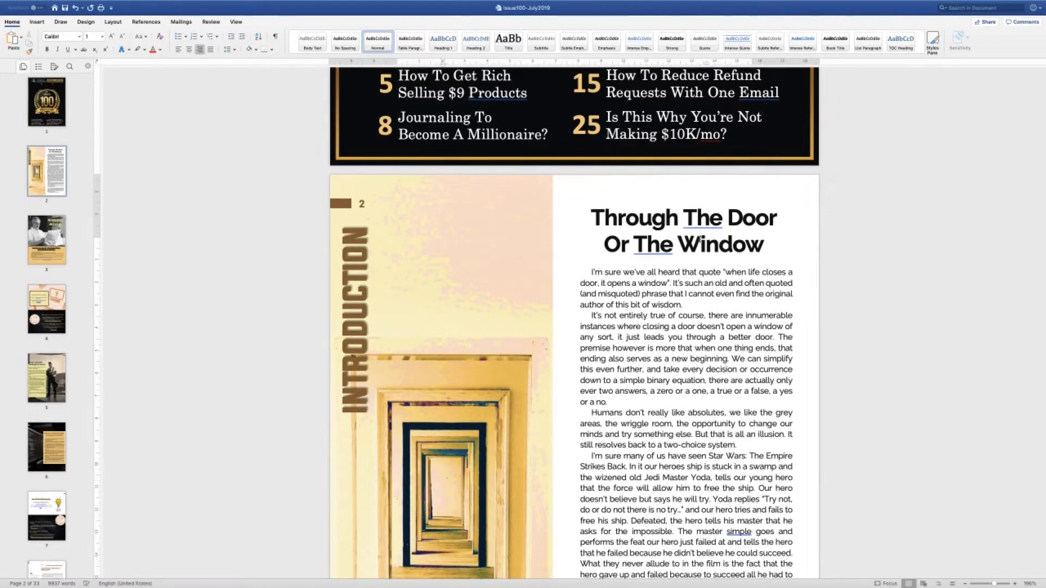
{"action": "left_click", "coordinate": [683, 230]}
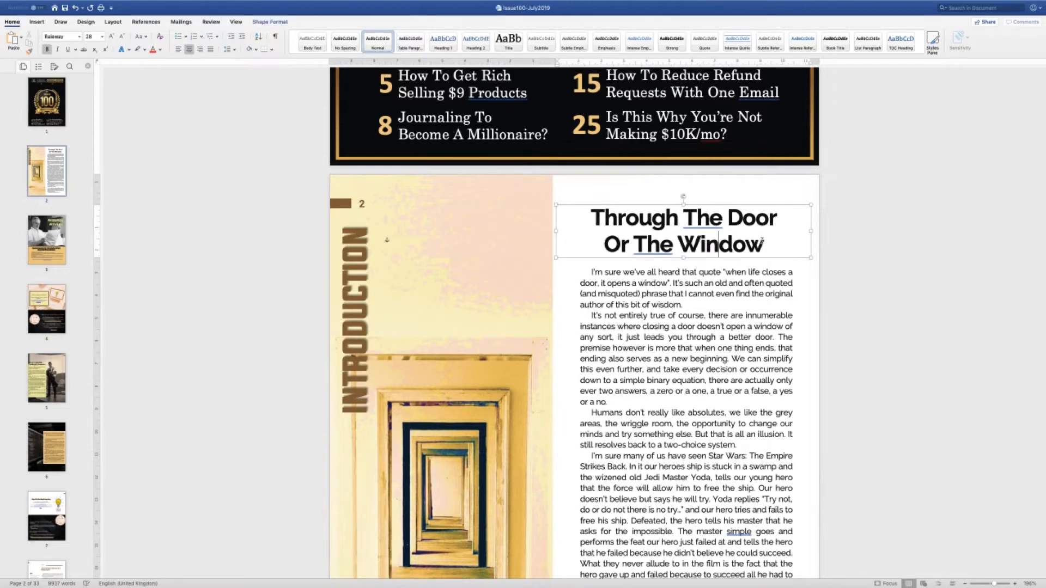
{"action": "double_click", "coordinate": [682, 230]}
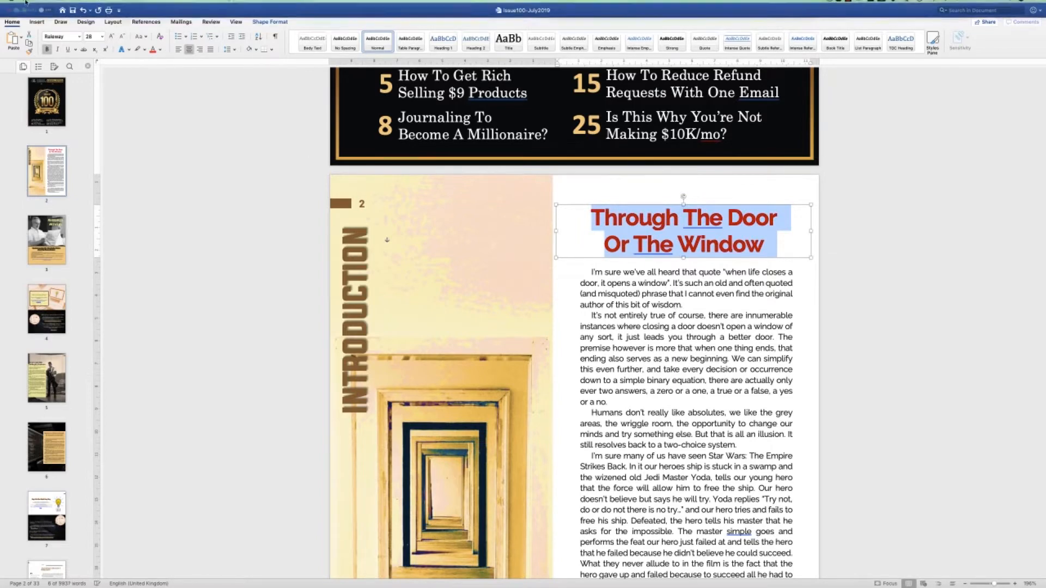
{"action": "left_click", "coordinate": [49, 5]}
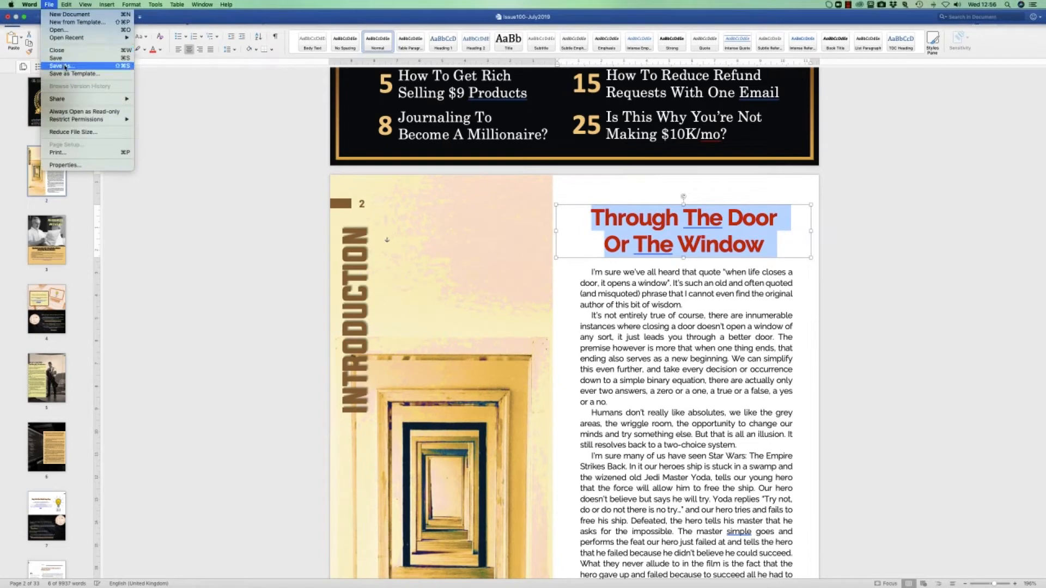
Step: Export the document as Issue100-July2019.pdf and close it, answering the save prompt
{"action": "left_click", "coordinate": [62, 65]}
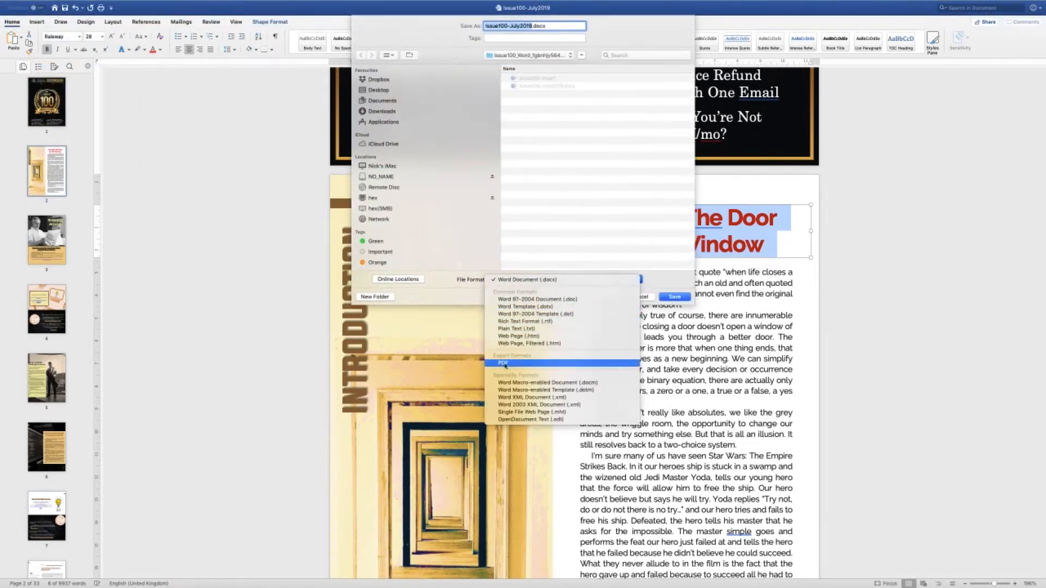
{"action": "left_click", "coordinate": [500, 363]}
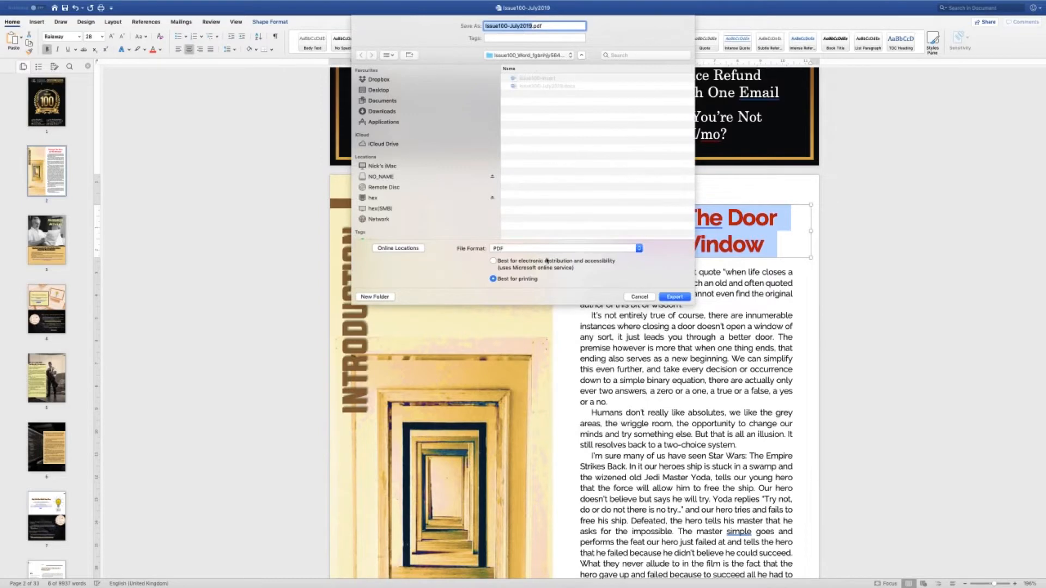
{"action": "mouse_move", "coordinate": [640, 300]}
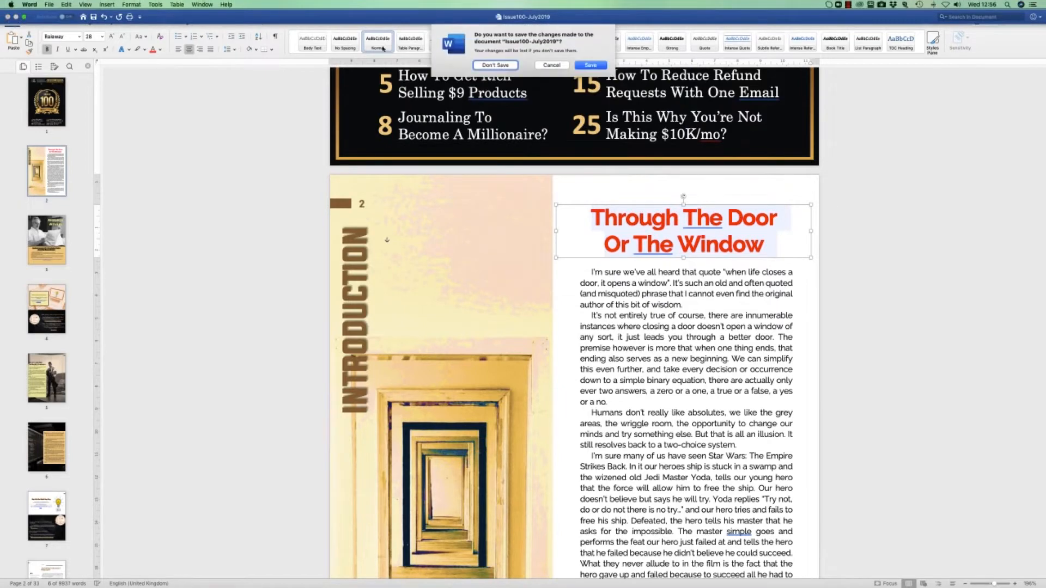
{"action": "left_click", "coordinate": [495, 65]}
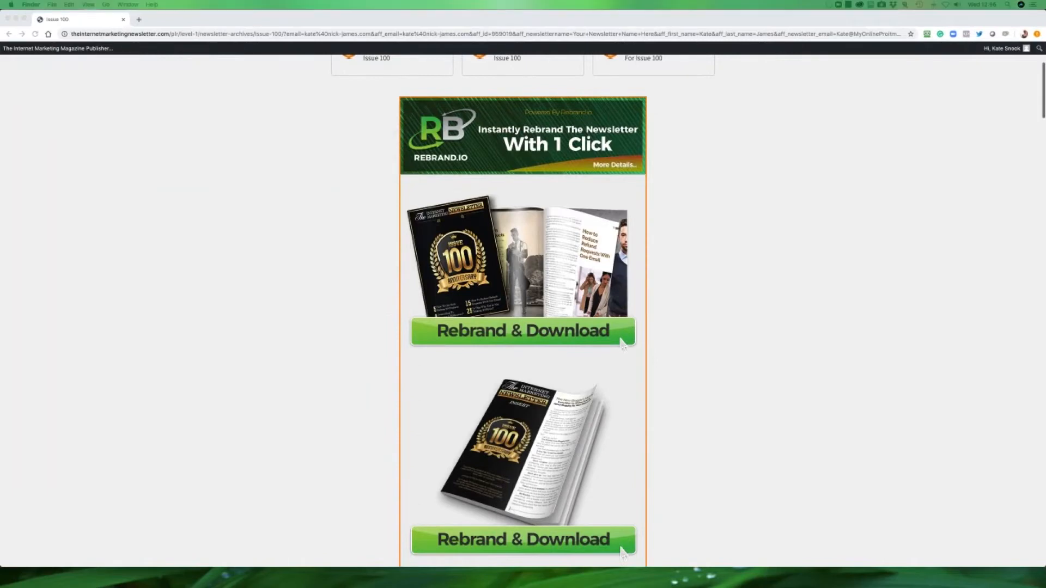
Step: Download the Issue 100 Raw Source Files zip, confirming the protected download
{"action": "scroll", "scroll_direction": "up", "scroll_amount": 3}
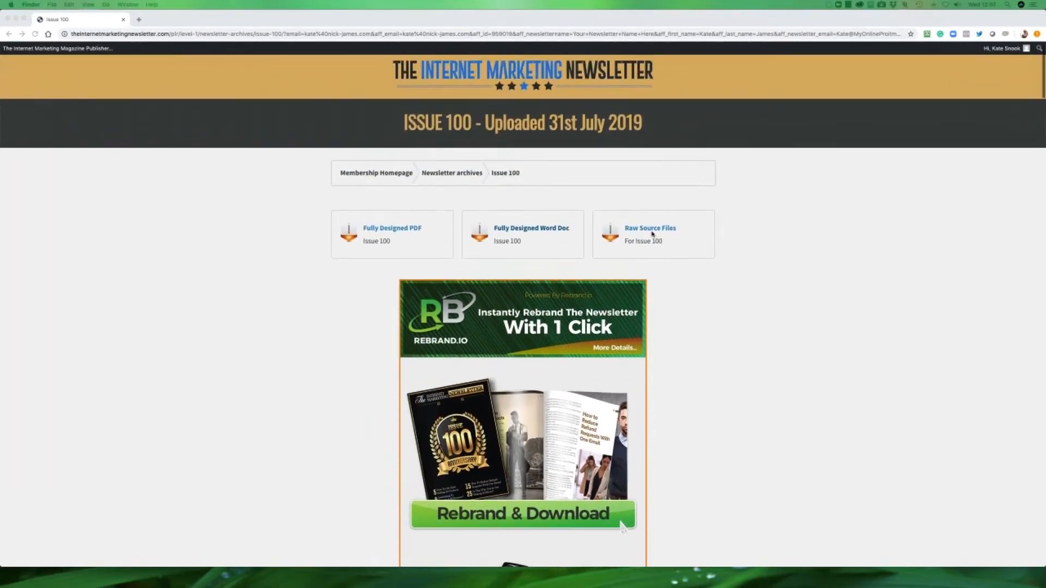
{"action": "left_click", "coordinate": [650, 228]}
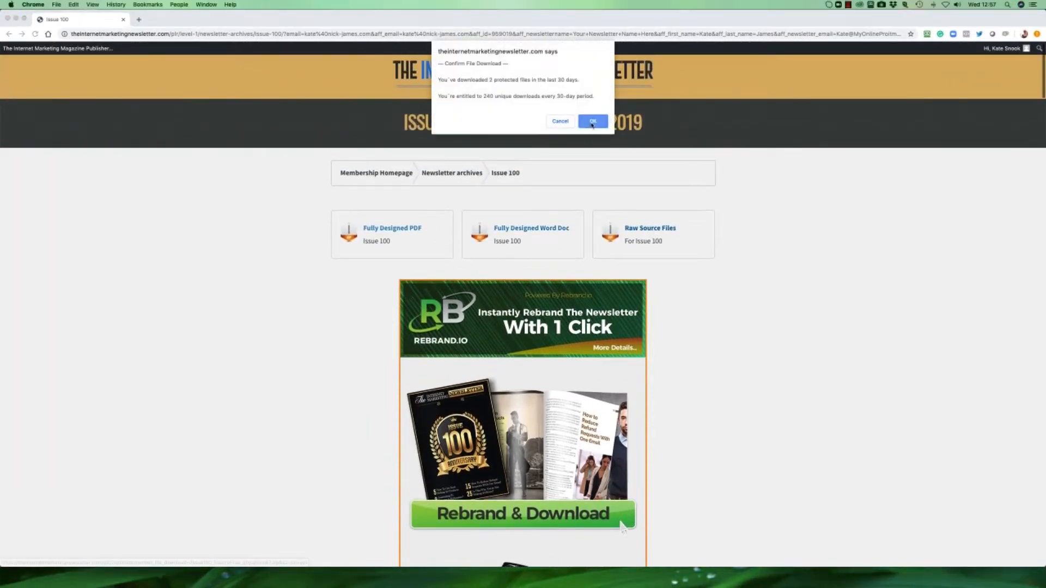
{"action": "left_click", "coordinate": [592, 121]}
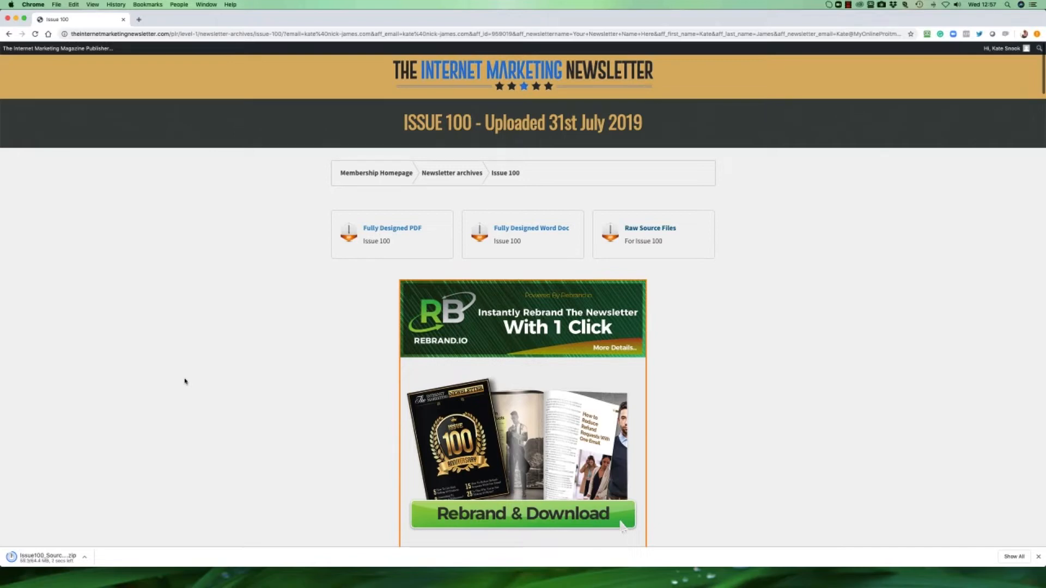
{"action": "mouse_move", "coordinate": [90, 481]}
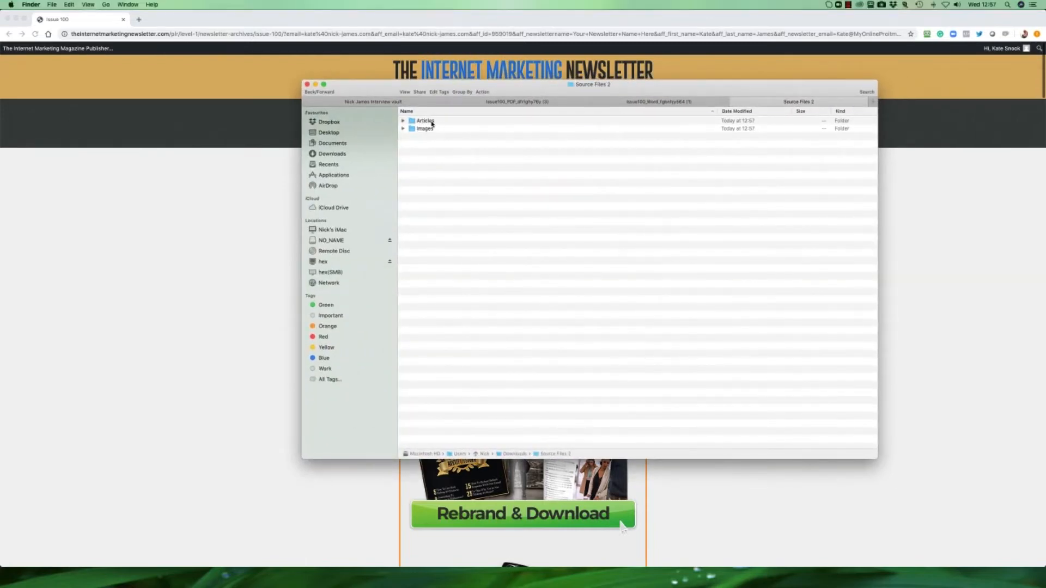
Step: Browse the Articles and Images folders inside the unzipped Source Files 2
{"action": "double_click", "coordinate": [425, 121]}
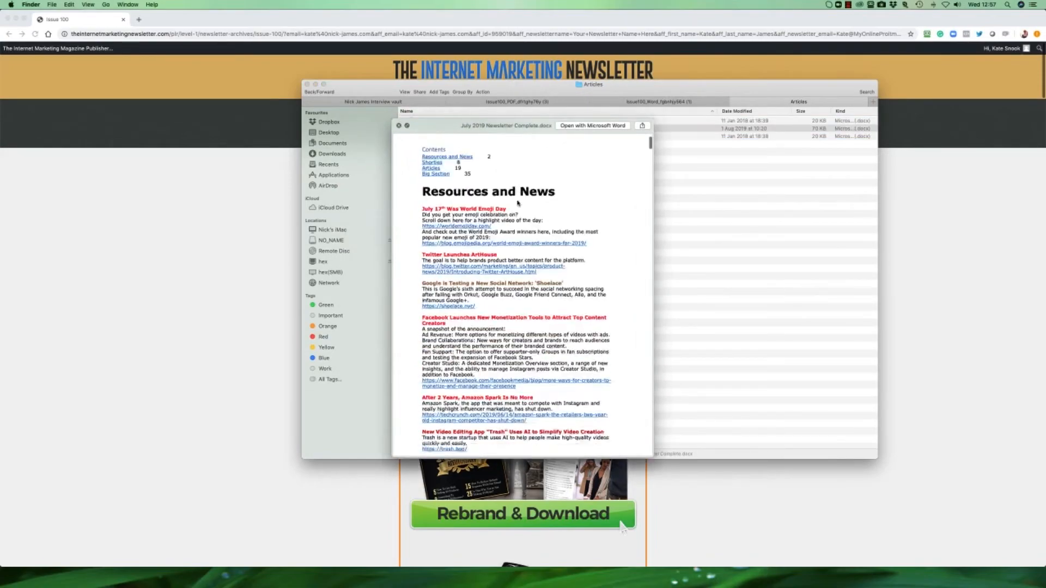
{"action": "scroll", "scroll_direction": "down", "scroll_amount": 3}
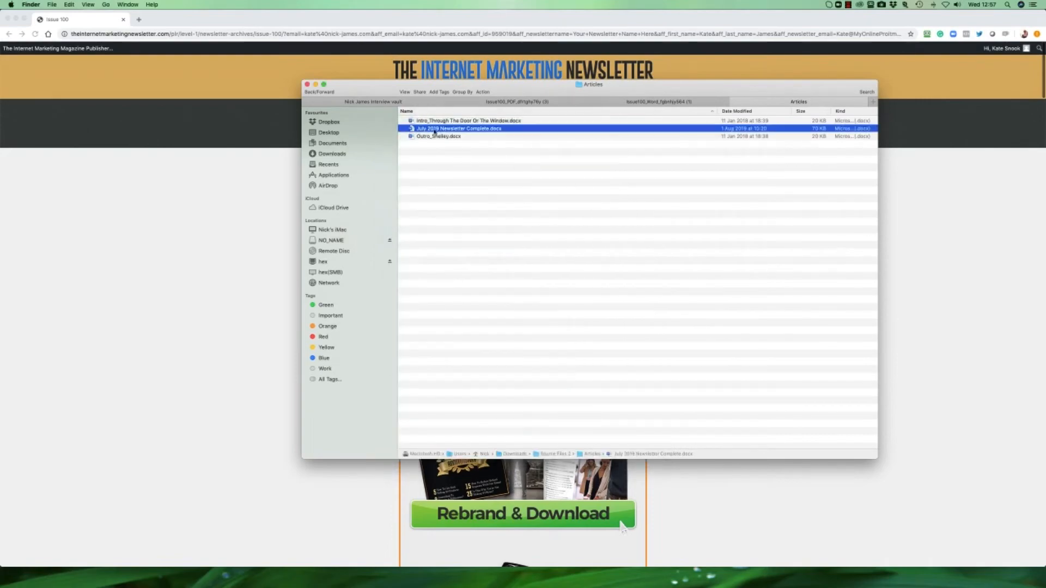
{"action": "left_click", "coordinate": [438, 137]}
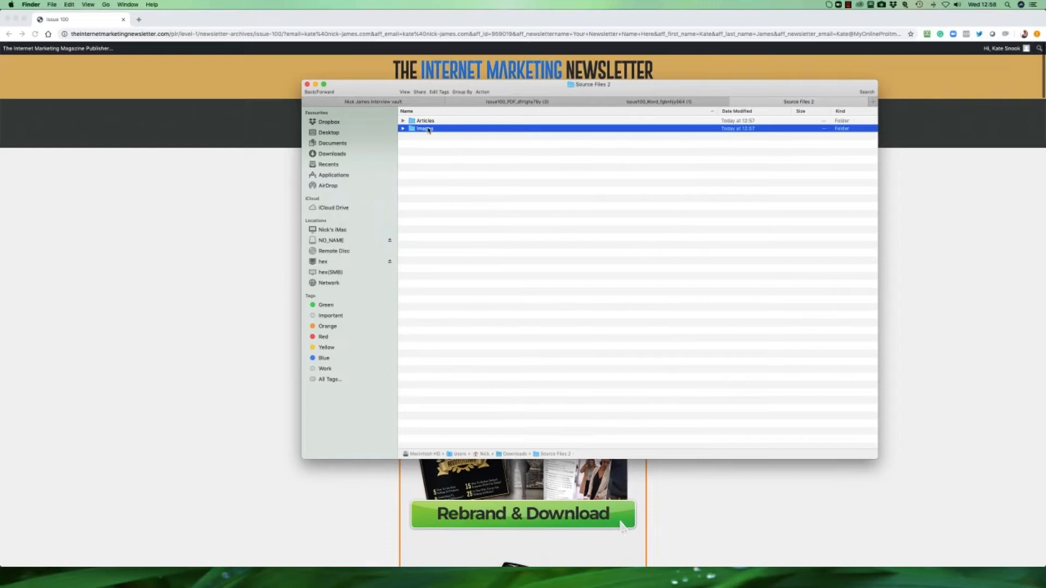
{"action": "double_click", "coordinate": [425, 129]}
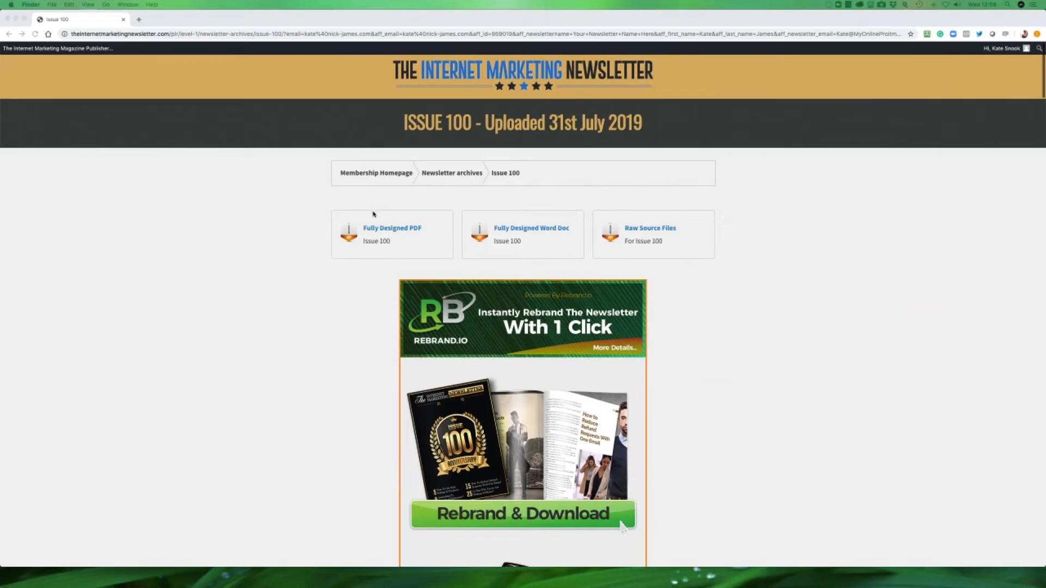
{"action": "mouse_move", "coordinate": [399, 212]}
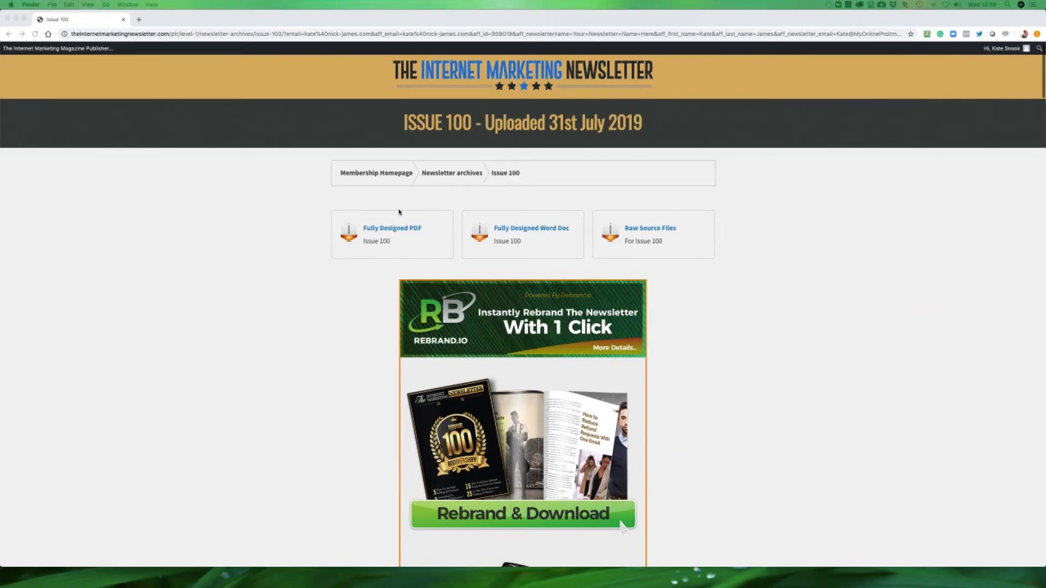
{"action": "mouse_move", "coordinate": [490, 213]}
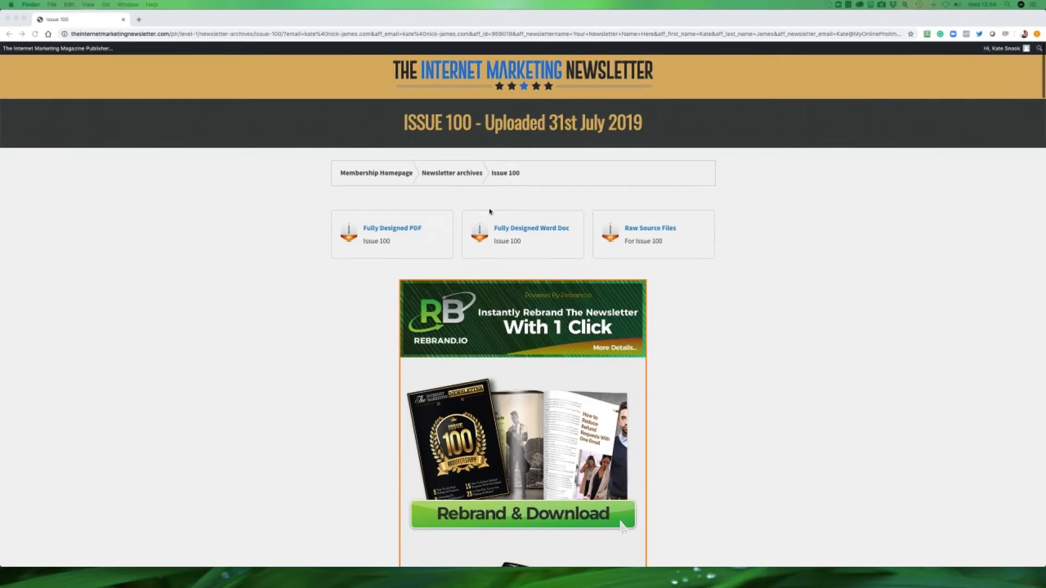
{"action": "mouse_move", "coordinate": [631, 215]}
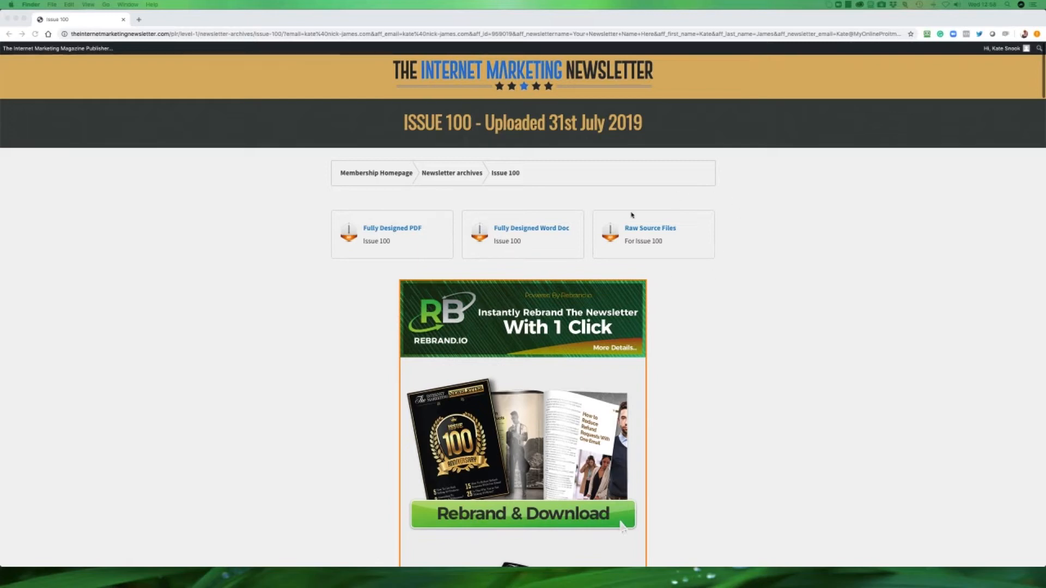
{"action": "mouse_move", "coordinate": [742, 249]}
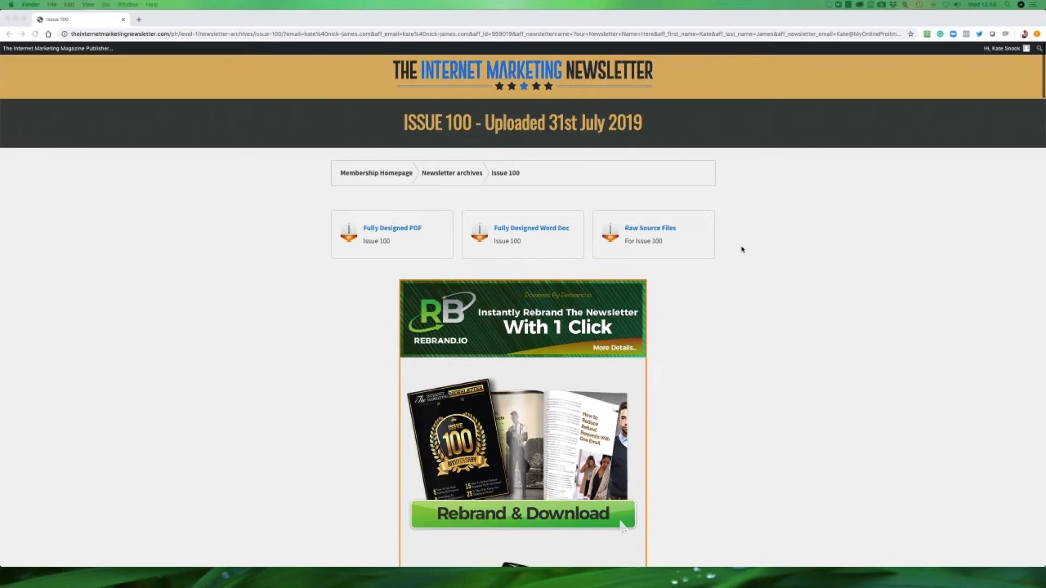
Step: Follow 'More Details..' on the Rebrand.io banner to the one-click rebranding help article
{"action": "scroll", "scroll_direction": "down", "scroll_amount": 3}
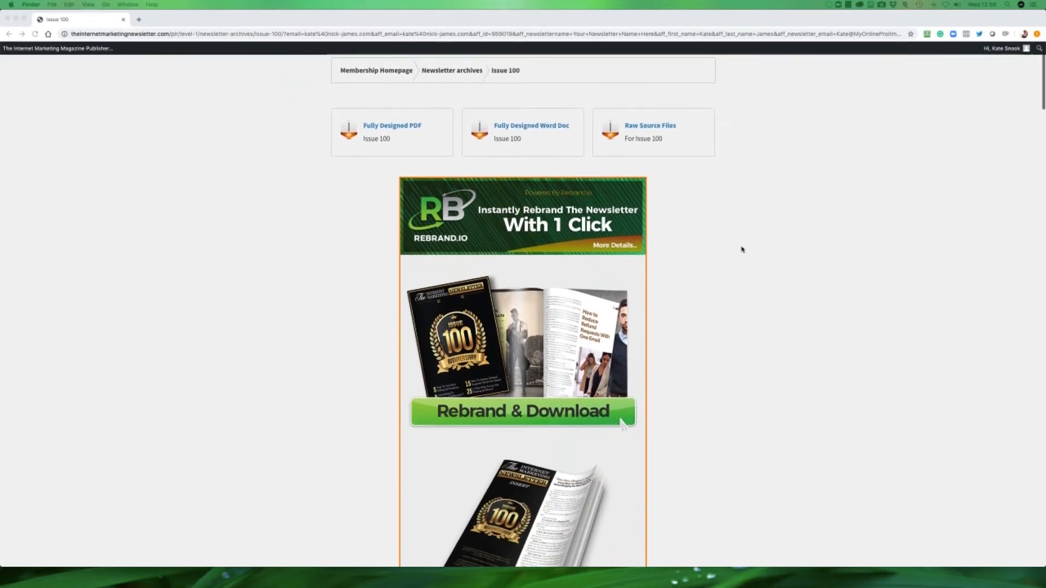
{"action": "scroll", "scroll_direction": "down", "scroll_amount": 3}
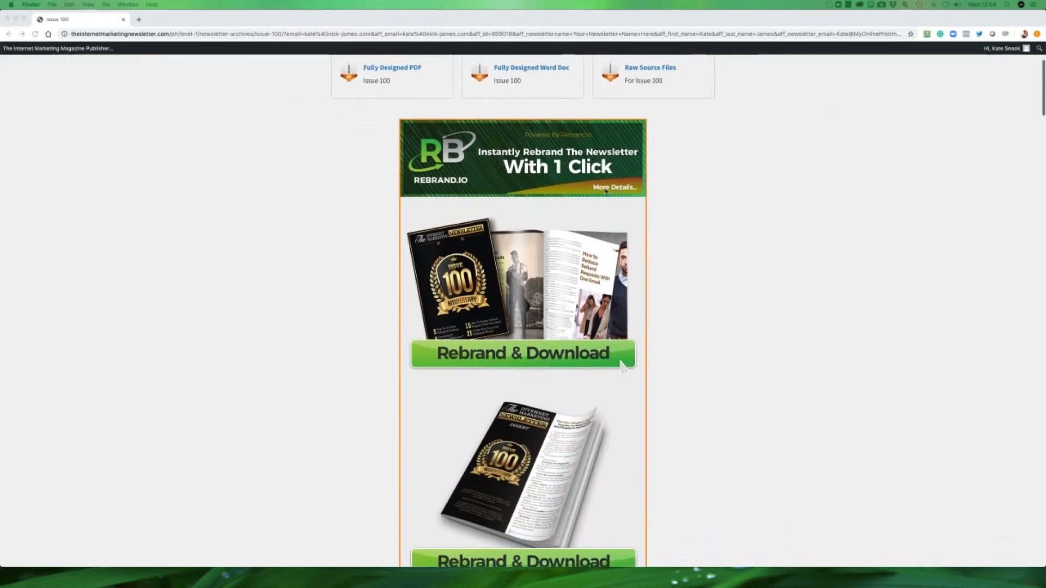
{"action": "left_click", "coordinate": [613, 188]}
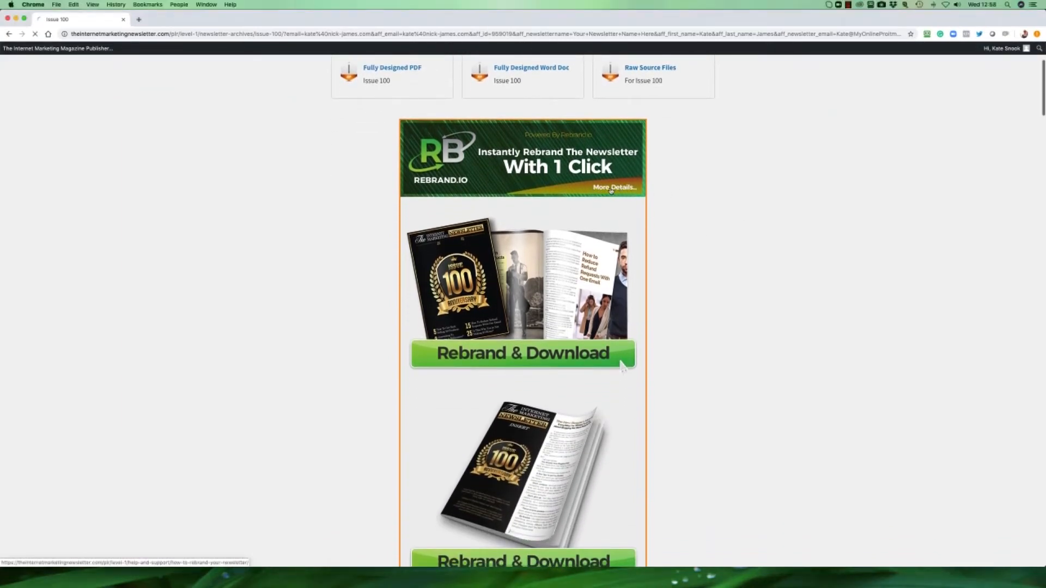
{"action": "left_click", "coordinate": [611, 187]}
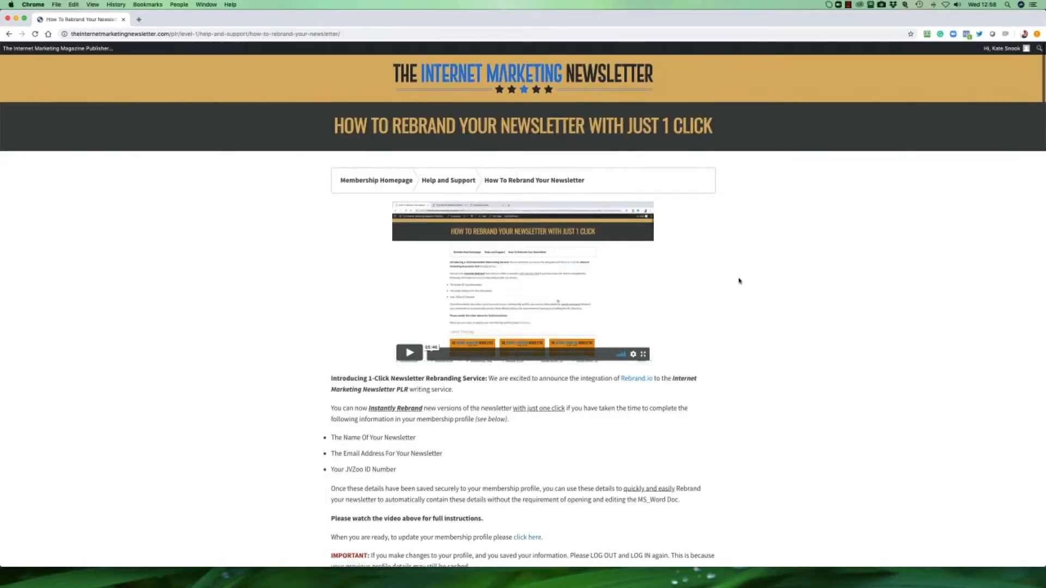
{"action": "mouse_move", "coordinate": [692, 274]}
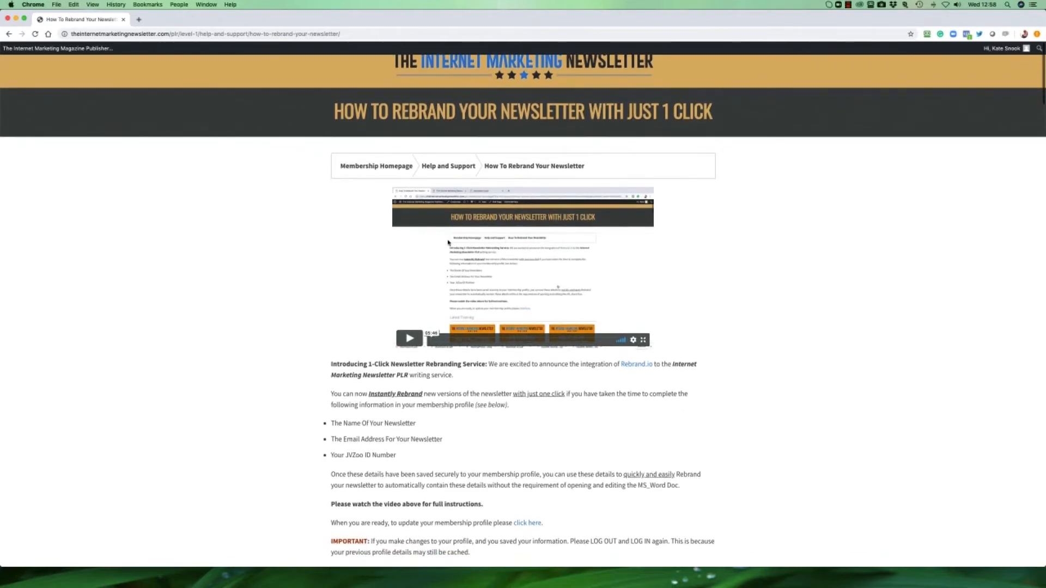
Step: Follow the 'click here' link to the Membership Profile update form
{"action": "scroll", "scroll_direction": "down", "scroll_amount": 3}
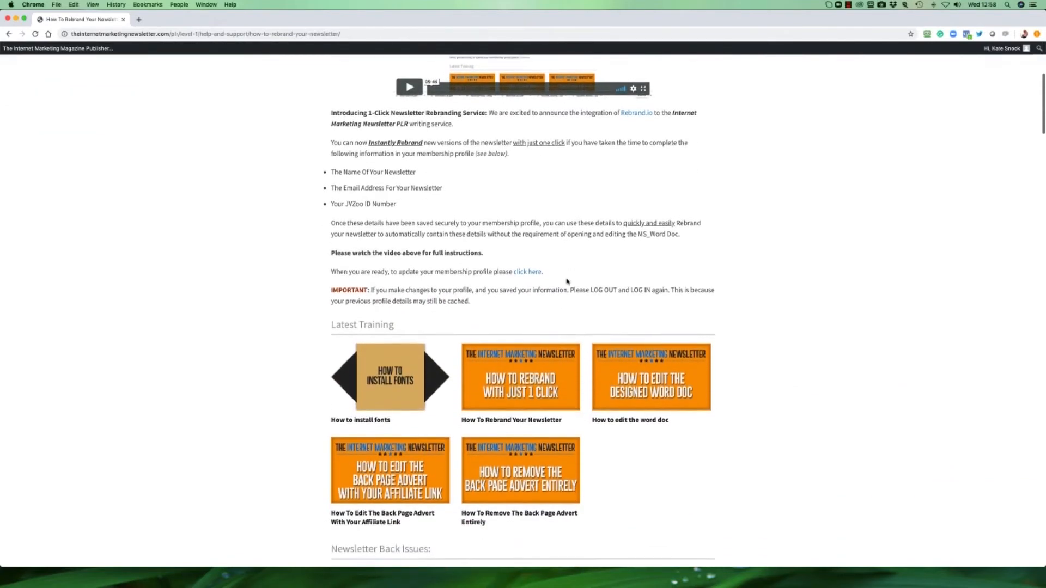
{"action": "scroll", "scroll_direction": "down", "scroll_amount": 3}
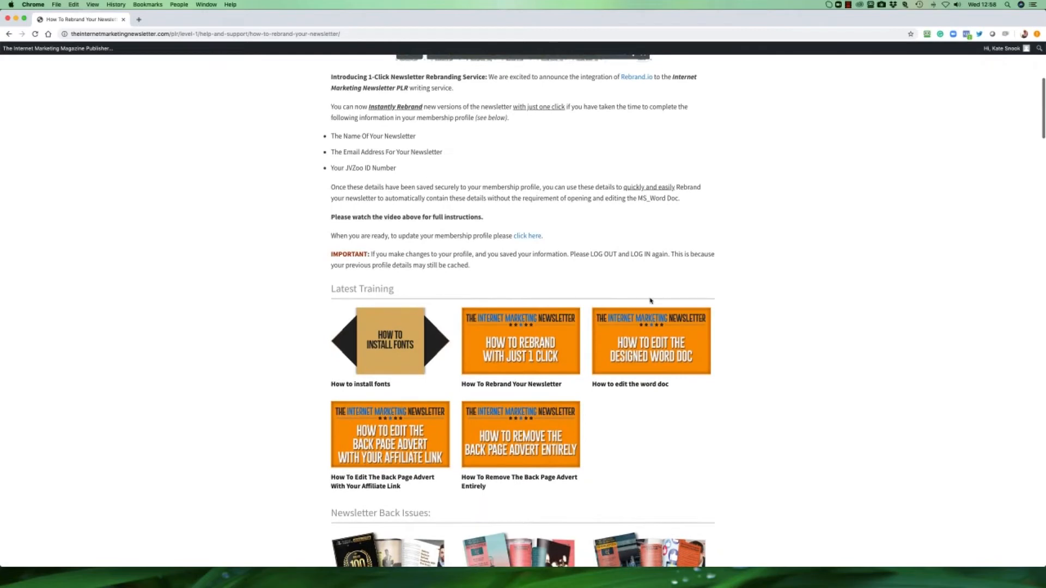
{"action": "mouse_move", "coordinate": [341, 235]}
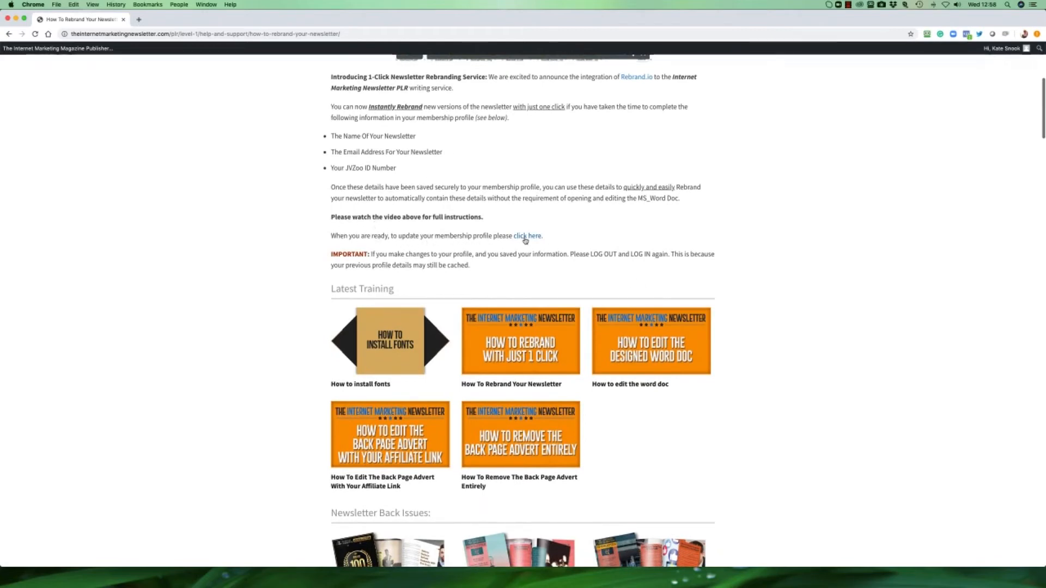
{"action": "left_click", "coordinate": [526, 236]}
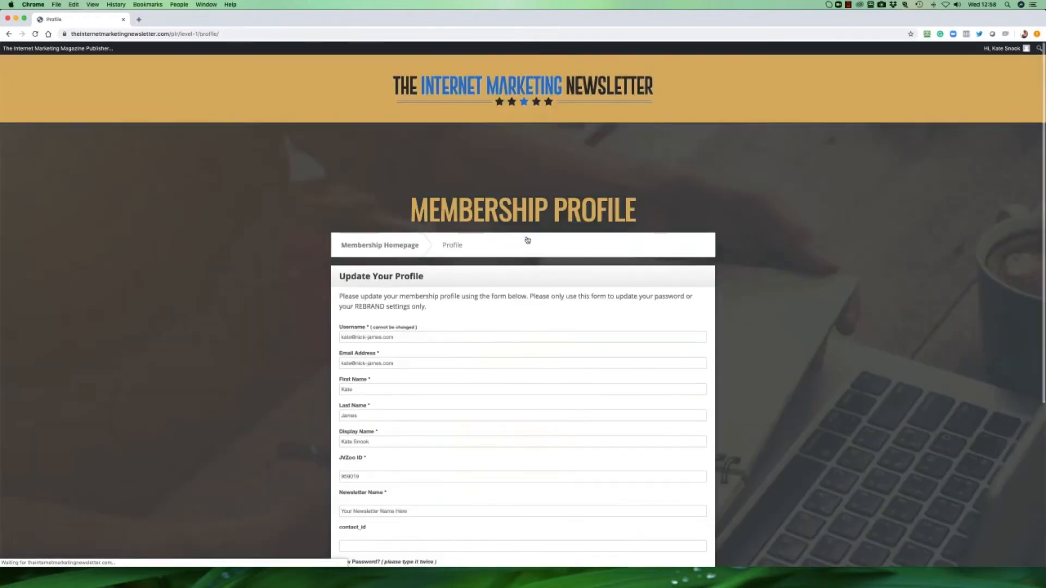
Step: Save all changes to the membership profile with a success message
{"action": "scroll", "scroll_direction": "down", "scroll_amount": 3}
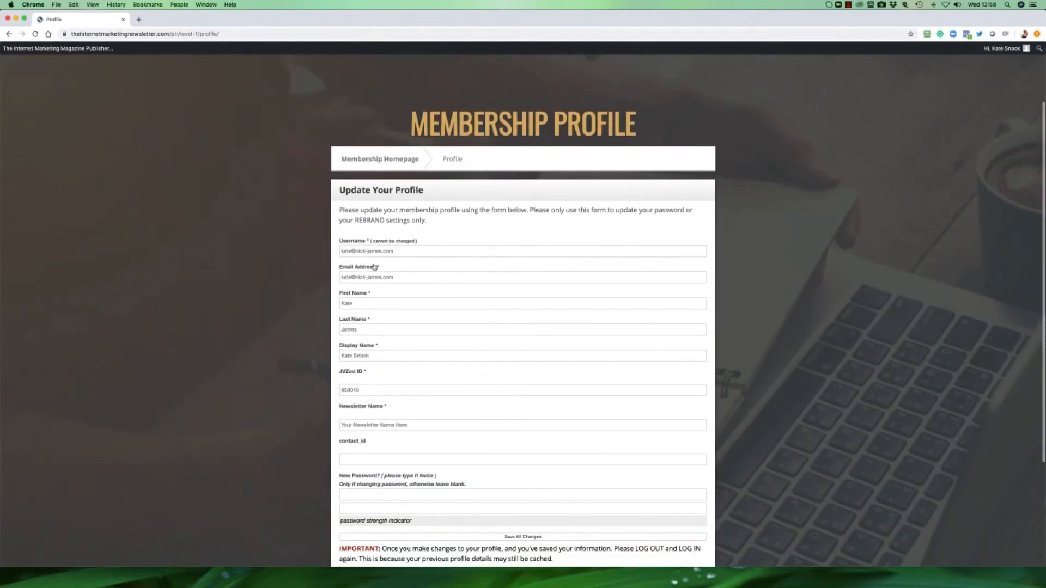
{"action": "scroll", "scroll_direction": "down", "scroll_amount": 3}
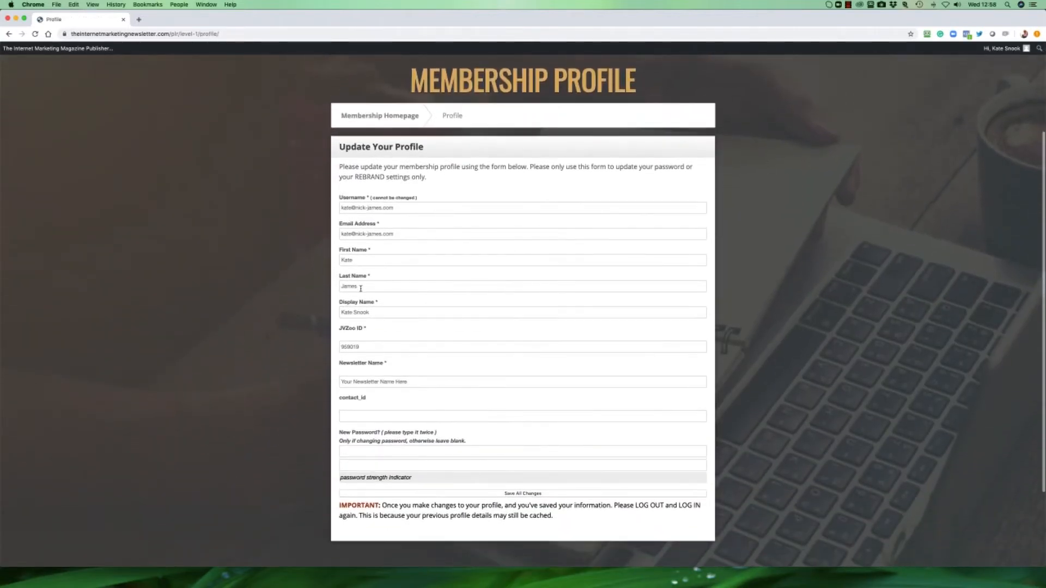
{"action": "scroll", "scroll_direction": "down", "scroll_amount": 3}
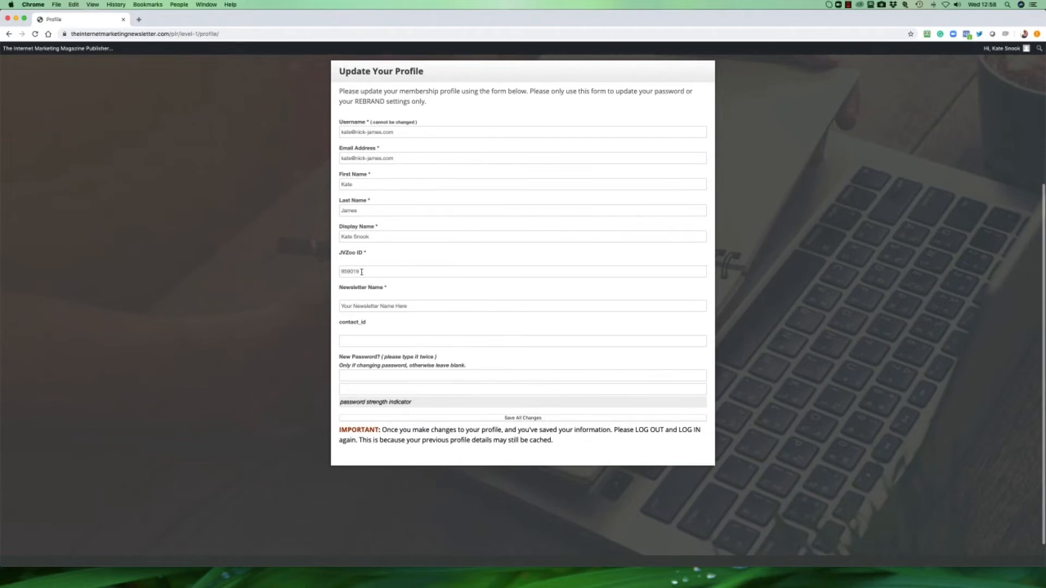
{"action": "mouse_move", "coordinate": [341, 318]}
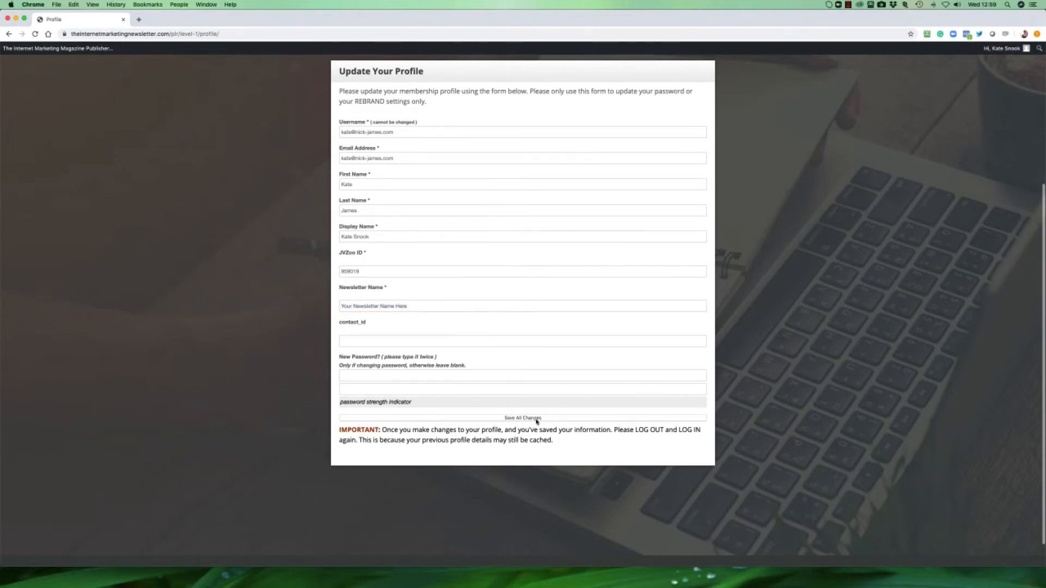
{"action": "left_click", "coordinate": [522, 417]}
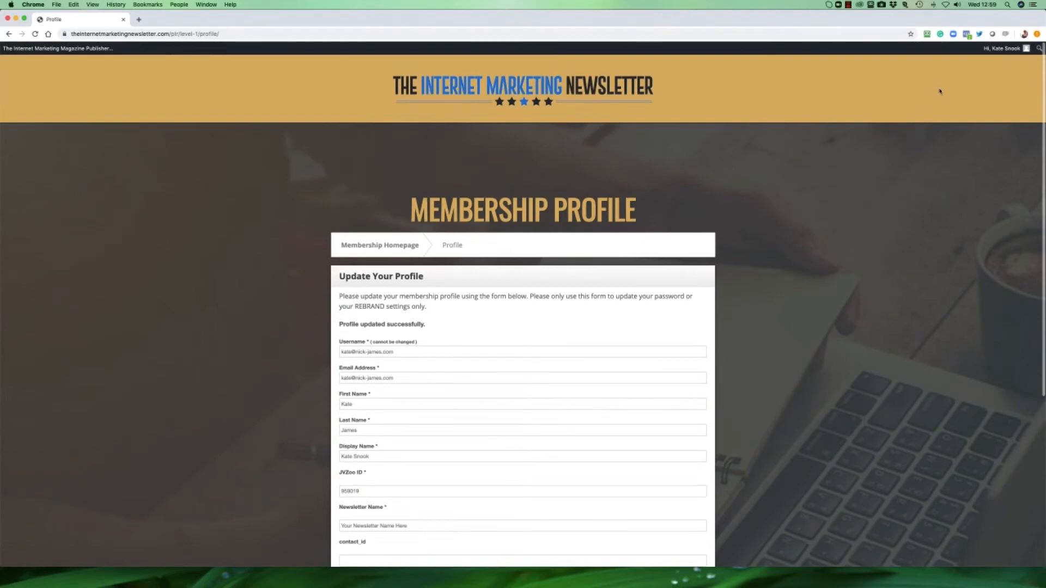
Step: Return to the membership homepage via the account menu
{"action": "left_click", "coordinate": [1002, 48]}
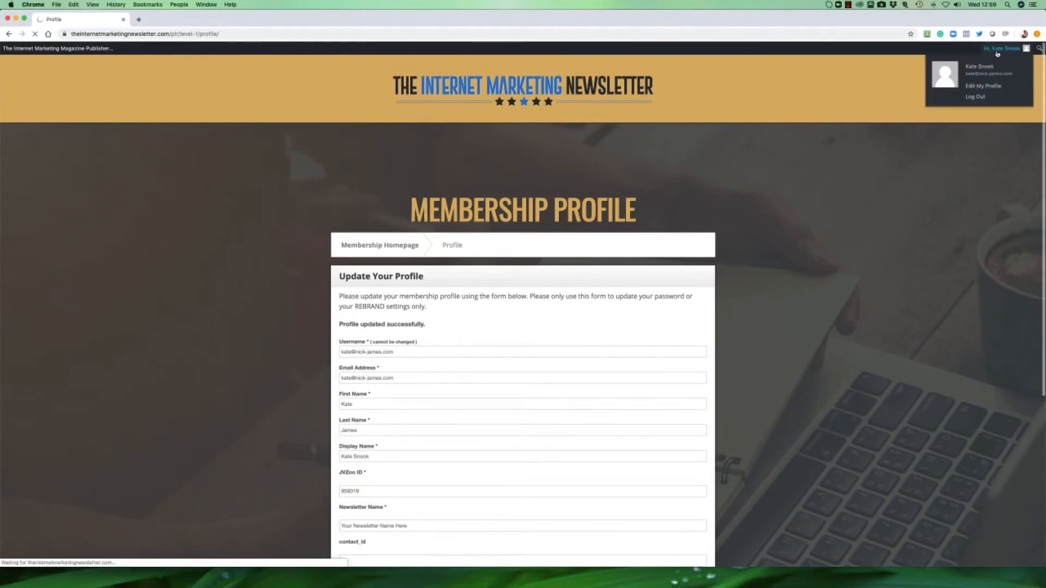
{"action": "left_click", "coordinate": [379, 245]}
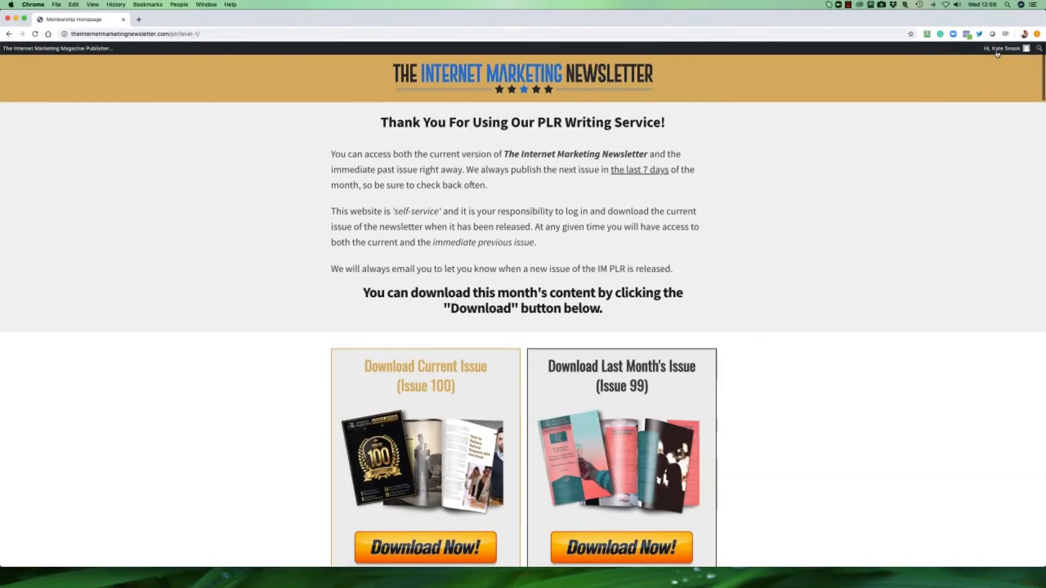
Step: Rebrand and download last month's Issue 99 as a personalised PDF
{"action": "scroll", "scroll_direction": "down", "scroll_amount": 3}
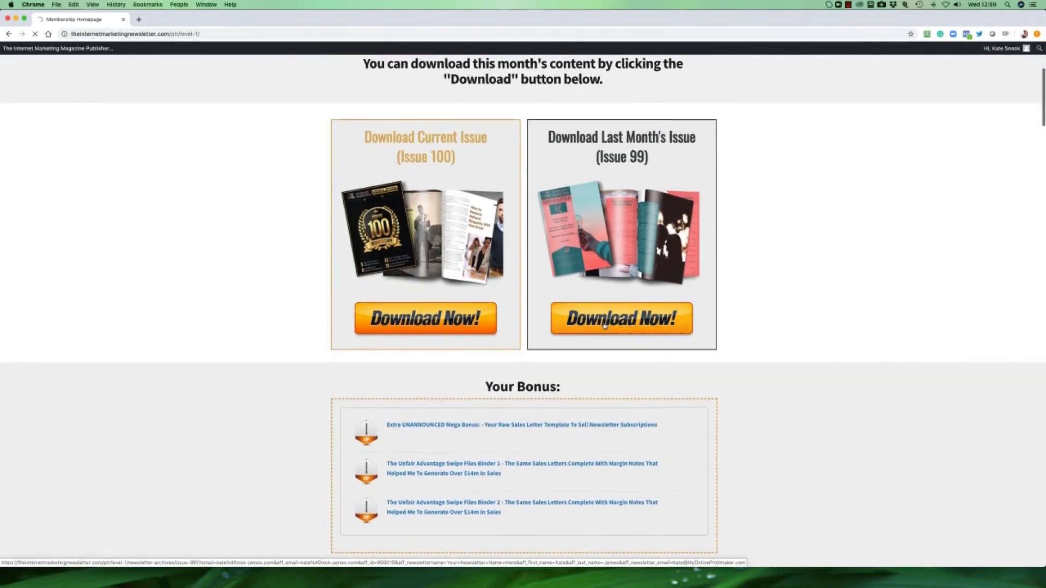
{"action": "left_click", "coordinate": [620, 319]}
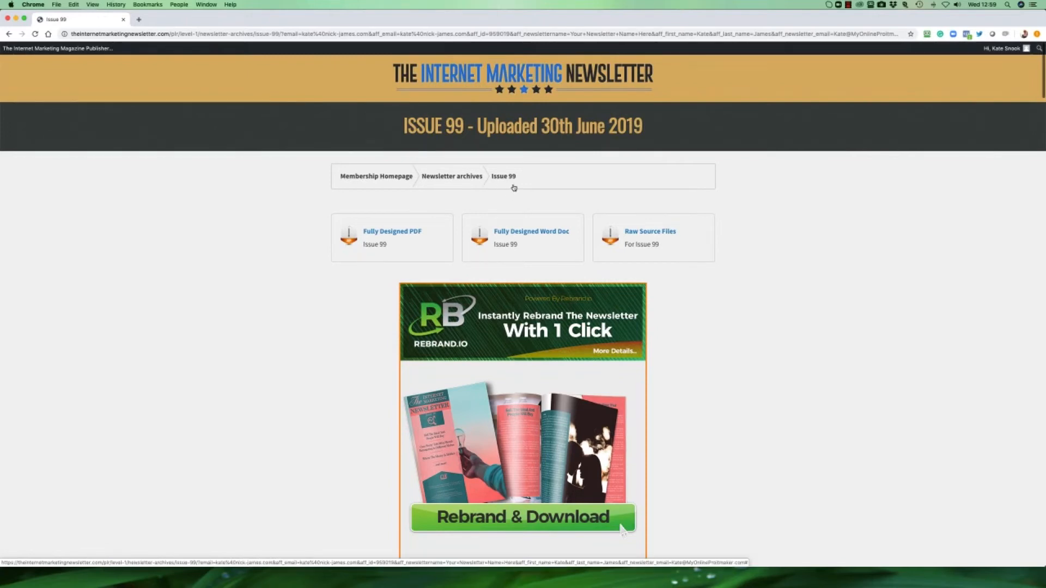
{"action": "scroll", "scroll_direction": "down", "scroll_amount": 3}
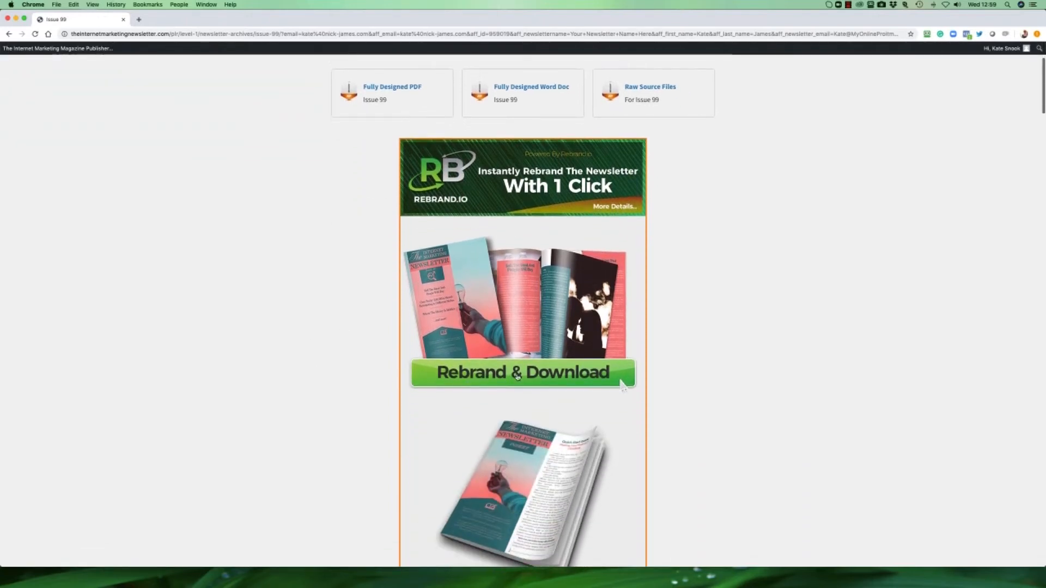
{"action": "left_click", "coordinate": [522, 373]}
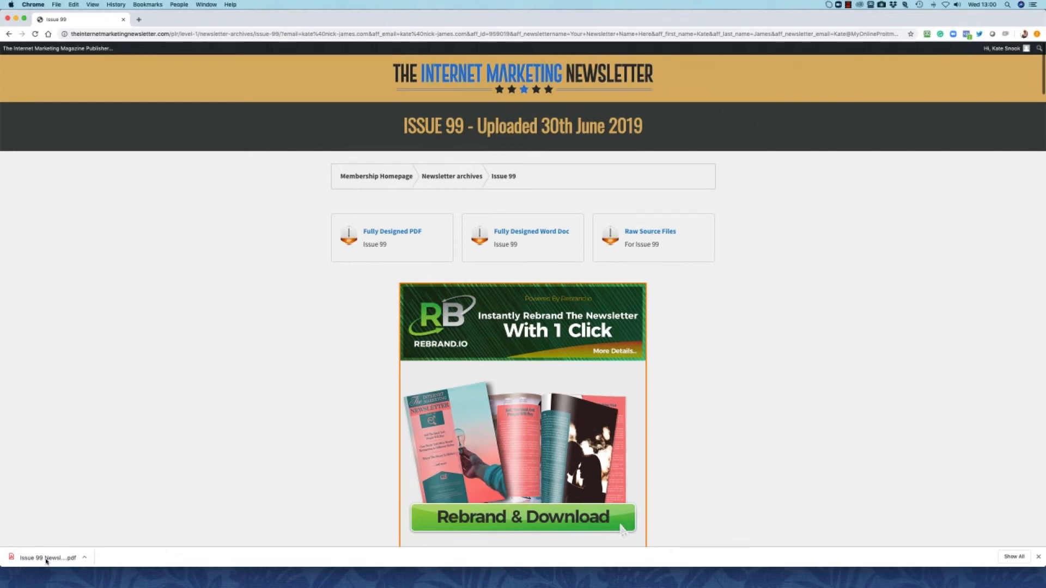
{"action": "left_click", "coordinate": [47, 558]}
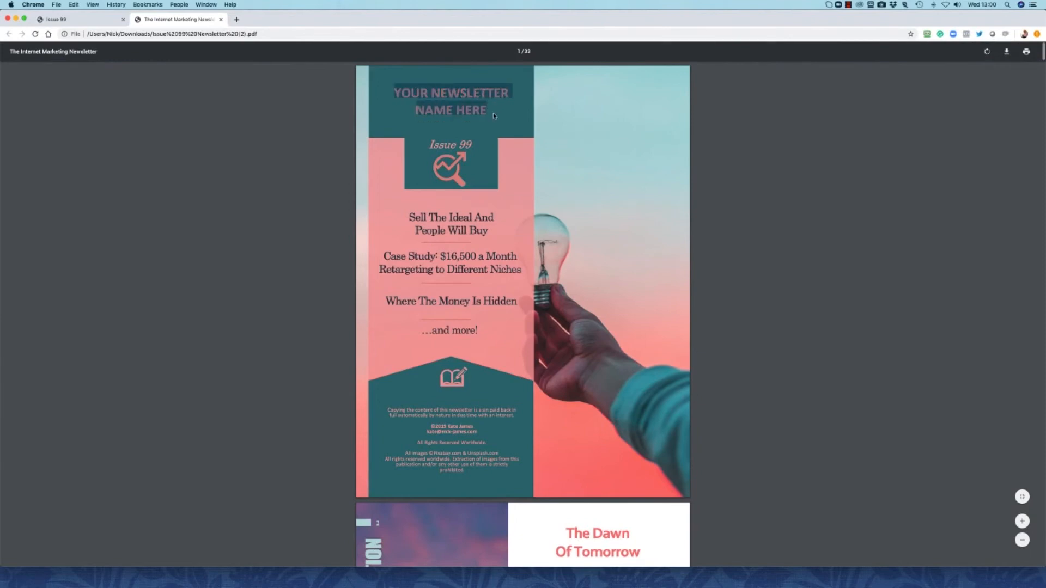
{"action": "scroll", "scroll_direction": "down", "scroll_amount": 3}
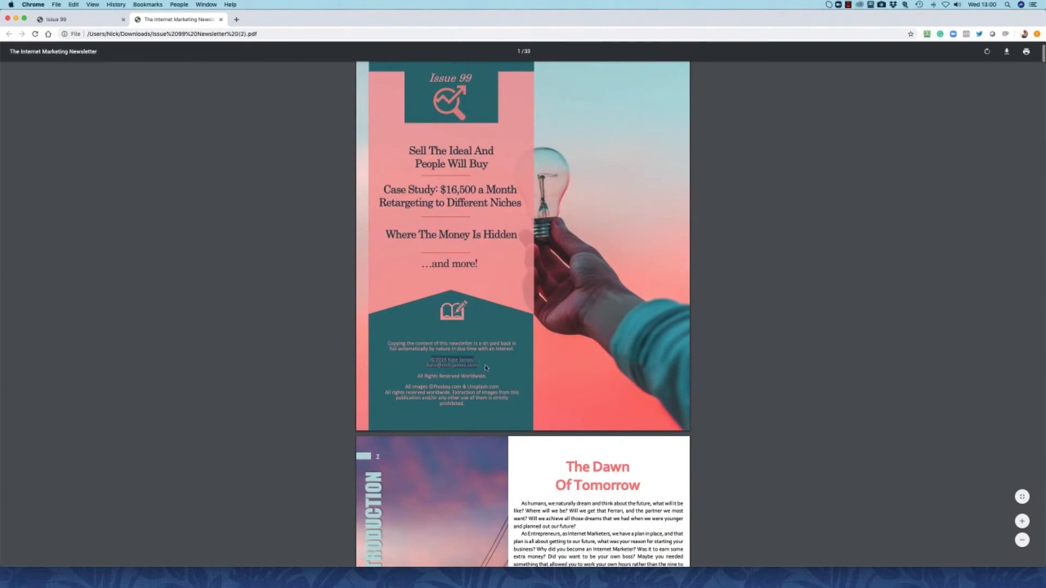
{"action": "scroll", "scroll_direction": "down", "scroll_amount": 3}
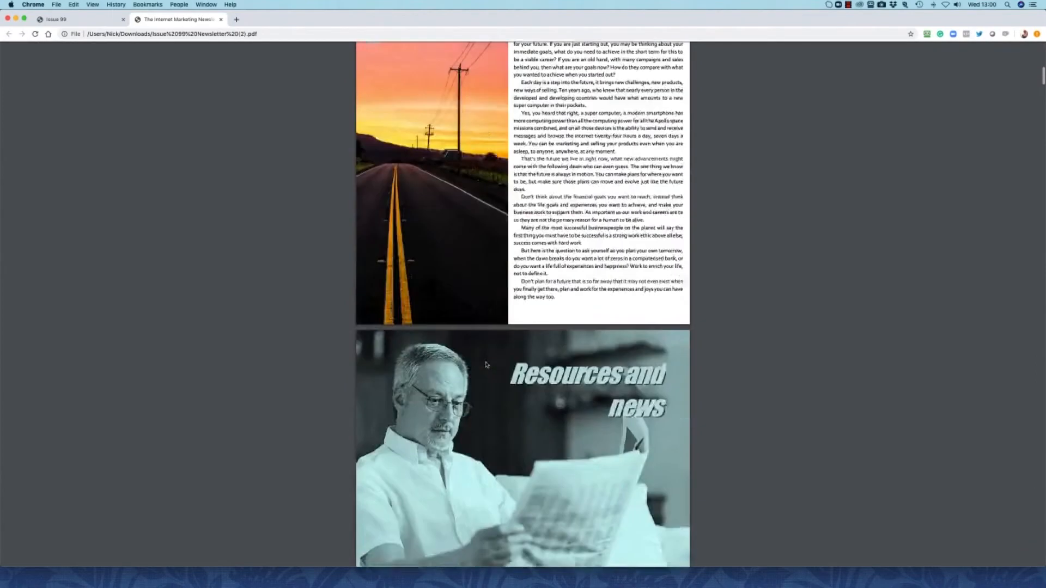
{"action": "scroll", "scroll_direction": "down", "scroll_amount": 3}
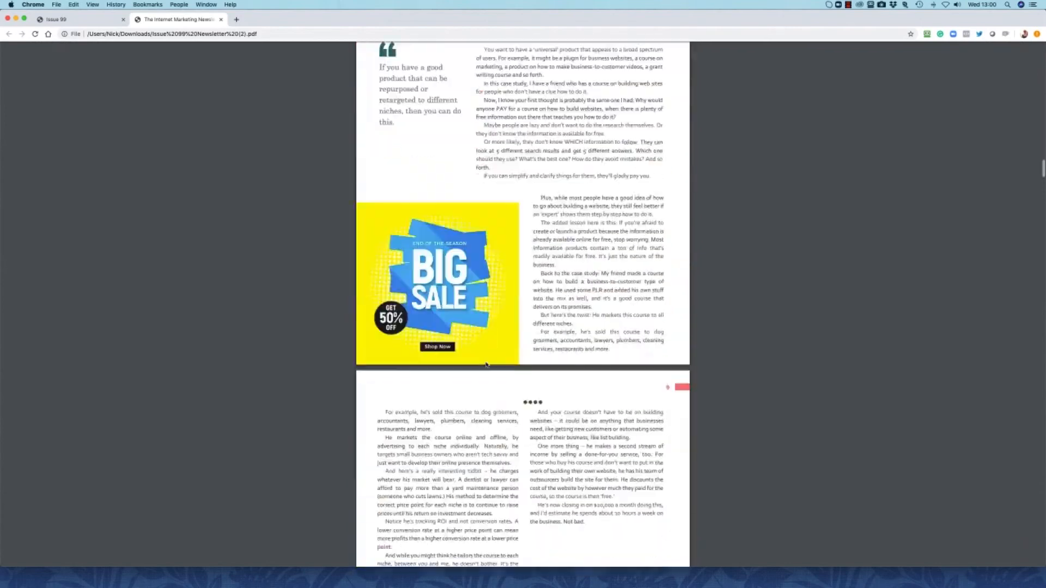
{"action": "scroll", "scroll_direction": "down", "scroll_amount": 3}
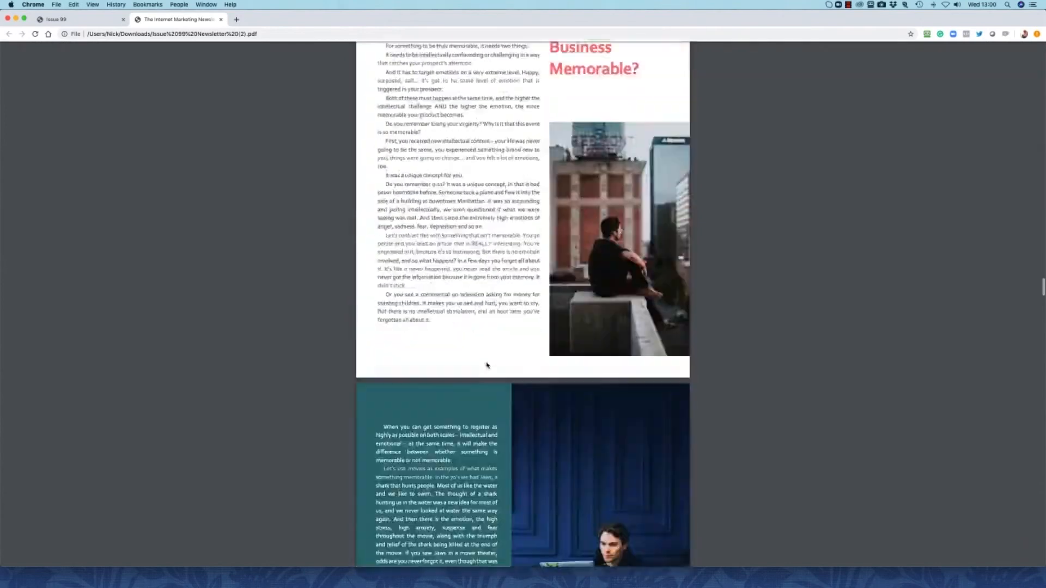
{"action": "scroll", "scroll_direction": "down", "scroll_amount": 3}
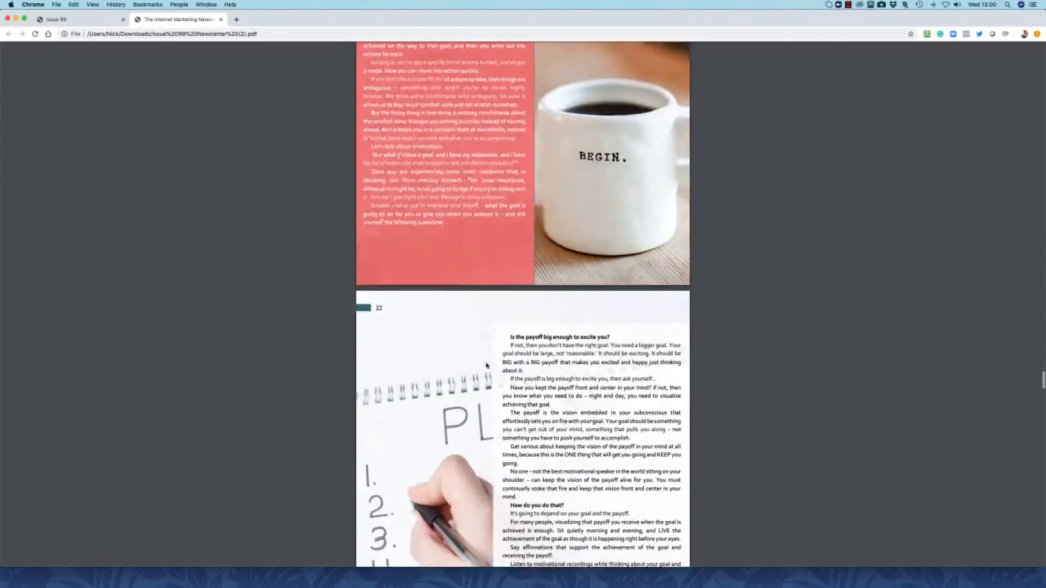
{"action": "scroll", "scroll_direction": "down", "scroll_amount": 3}
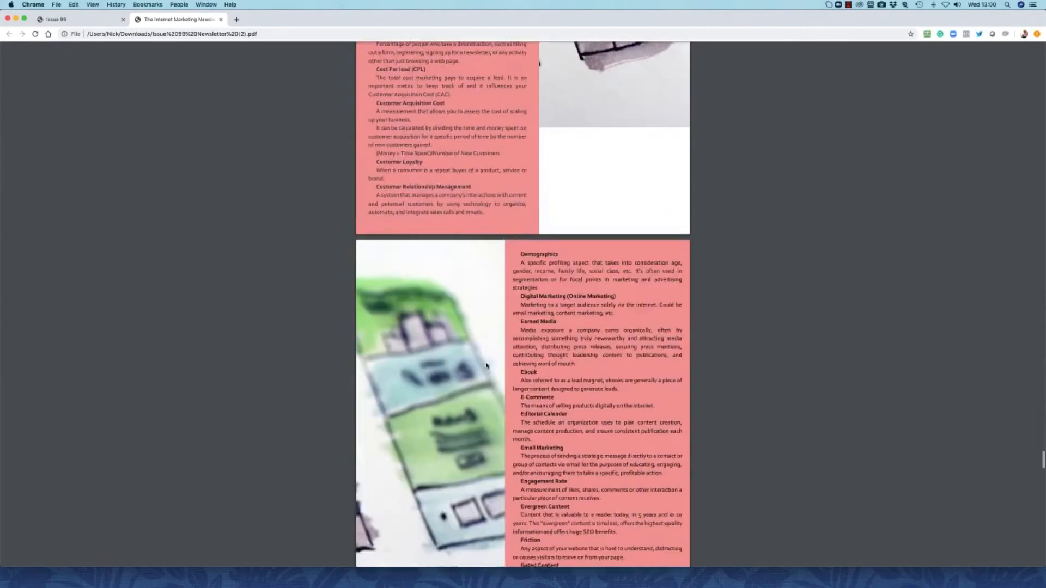
{"action": "scroll", "scroll_direction": "down", "scroll_amount": 3}
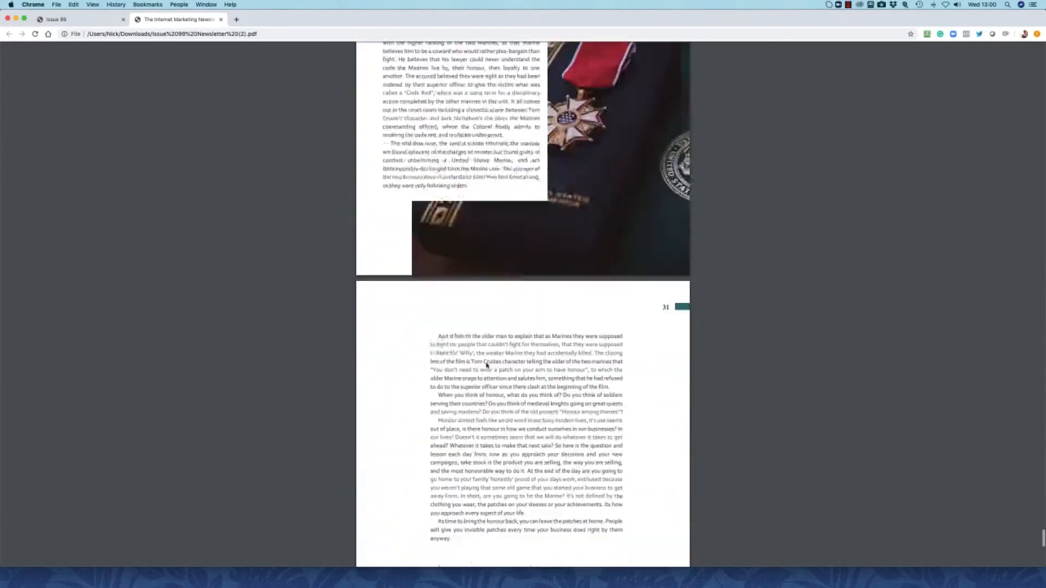
{"action": "scroll", "scroll_direction": "down", "scroll_amount": 3}
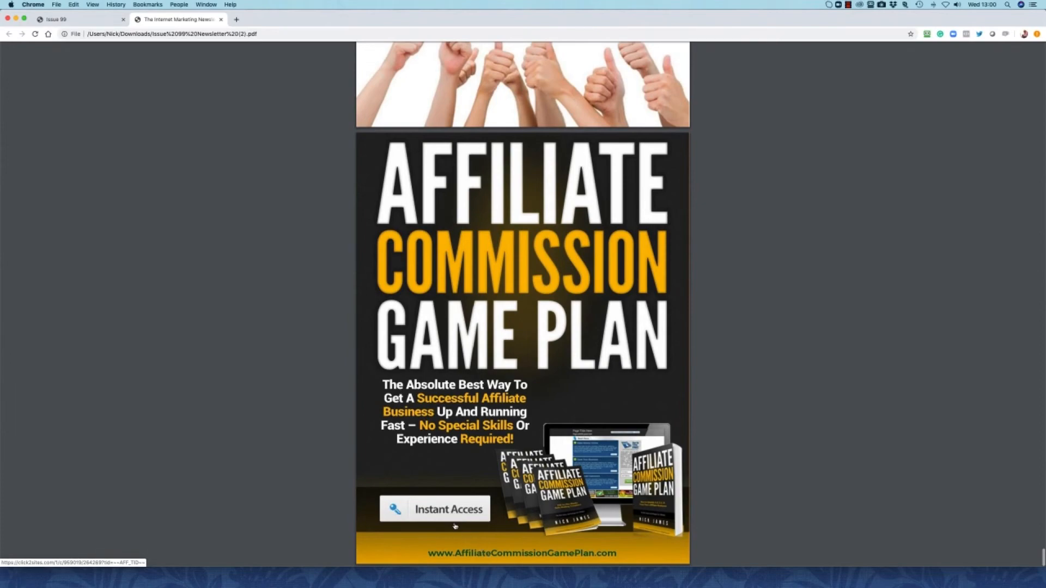
{"action": "scroll", "scroll_direction": "down", "scroll_amount": 3}
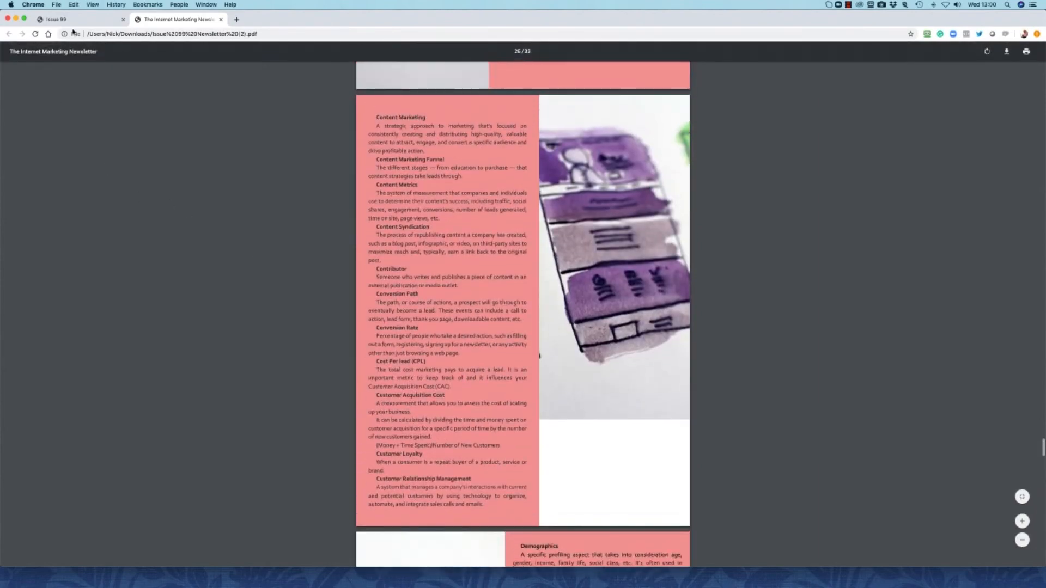
Step: Return to the Issue 99 page and reach the Affiliate Commission Game Plan sales links
{"action": "left_click", "coordinate": [53, 19]}
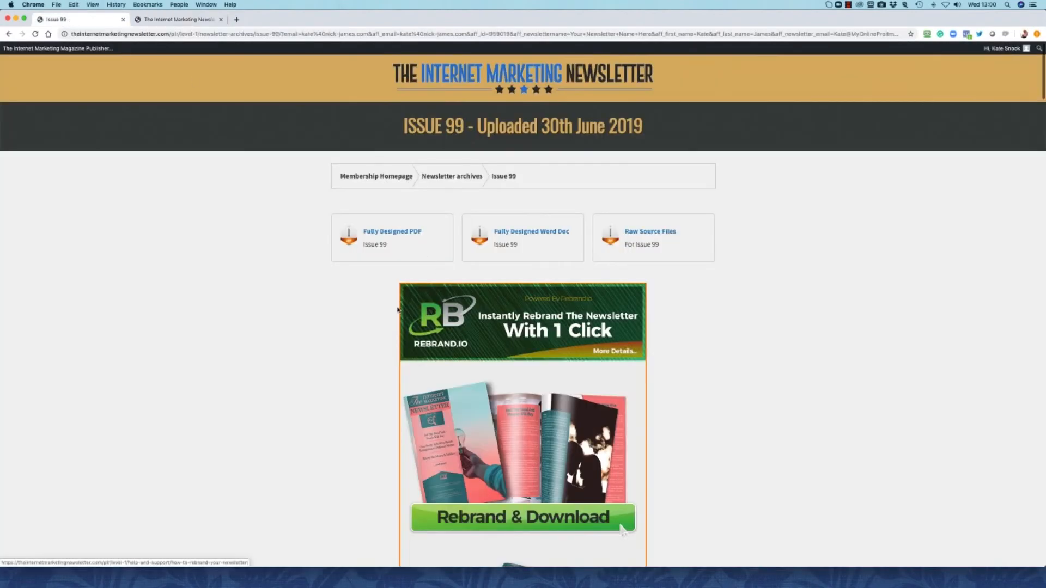
{"action": "scroll", "scroll_direction": "down", "scroll_amount": 3}
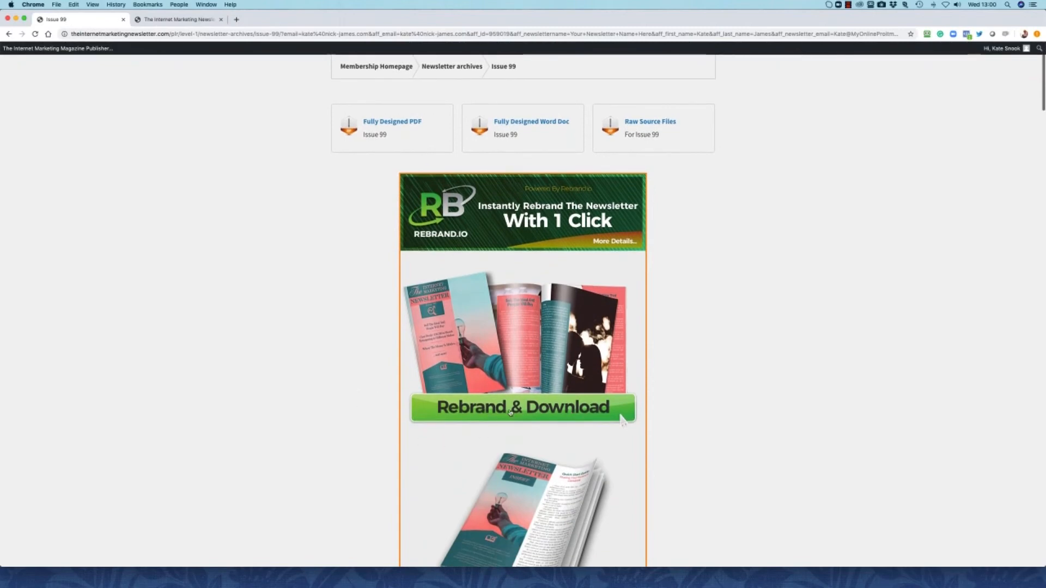
{"action": "mouse_move", "coordinate": [289, 397]}
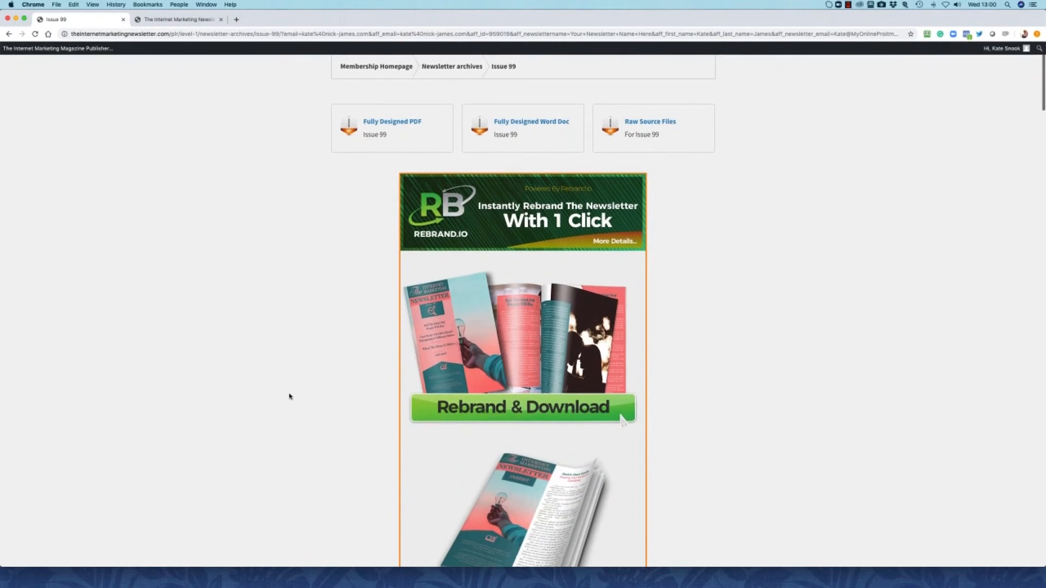
{"action": "mouse_move", "coordinate": [279, 399]}
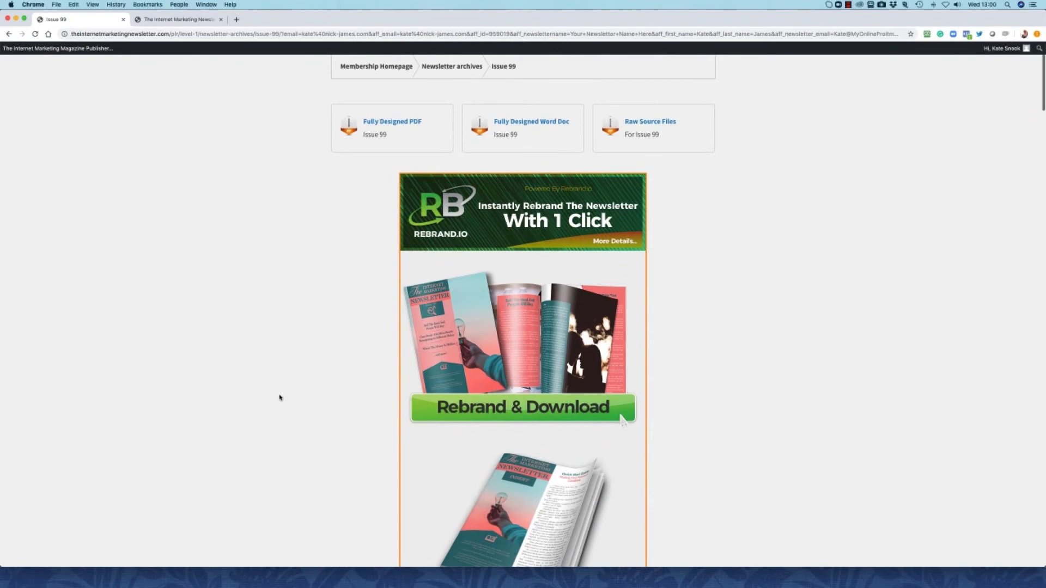
{"action": "scroll", "scroll_direction": "down", "scroll_amount": 3}
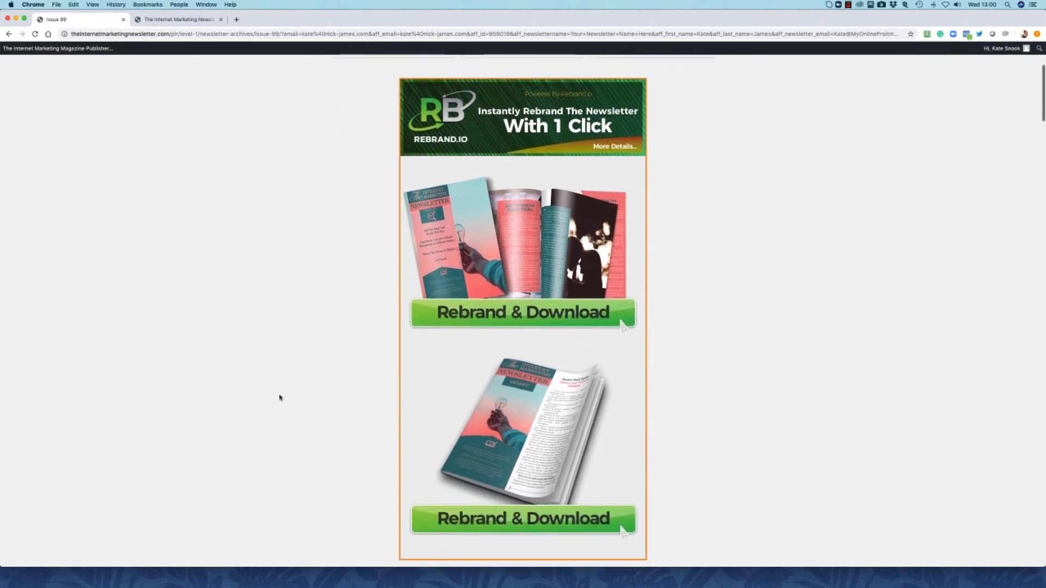
{"action": "scroll", "scroll_direction": "down", "scroll_amount": 3}
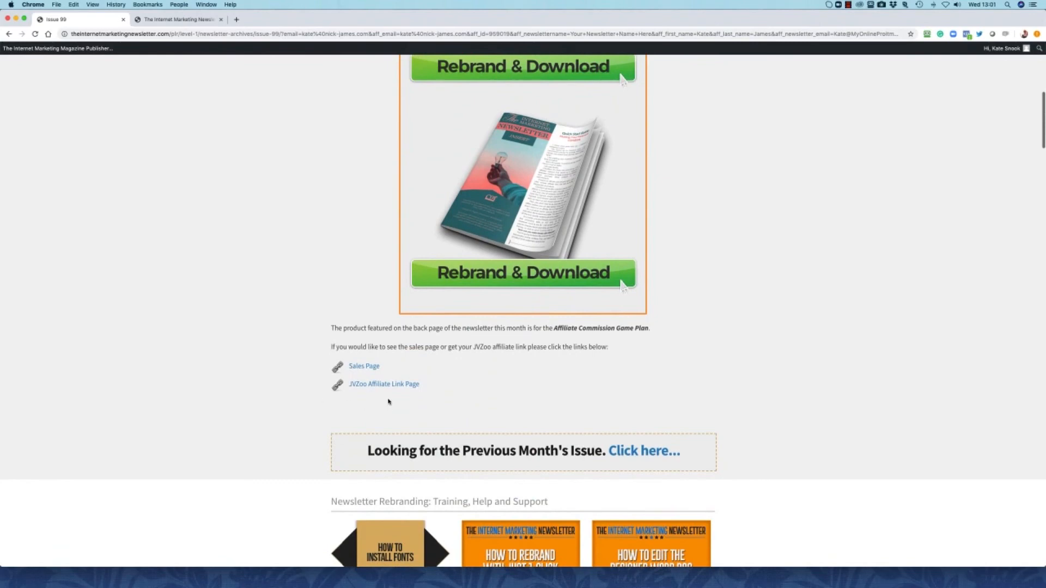
{"action": "mouse_move", "coordinate": [384, 383]}
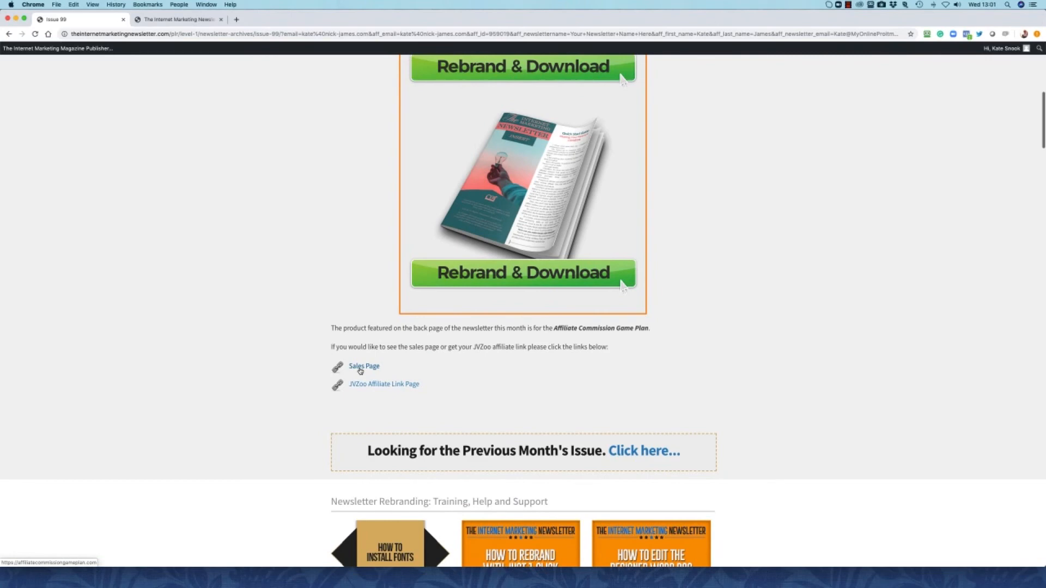
{"action": "mouse_move", "coordinate": [307, 384]}
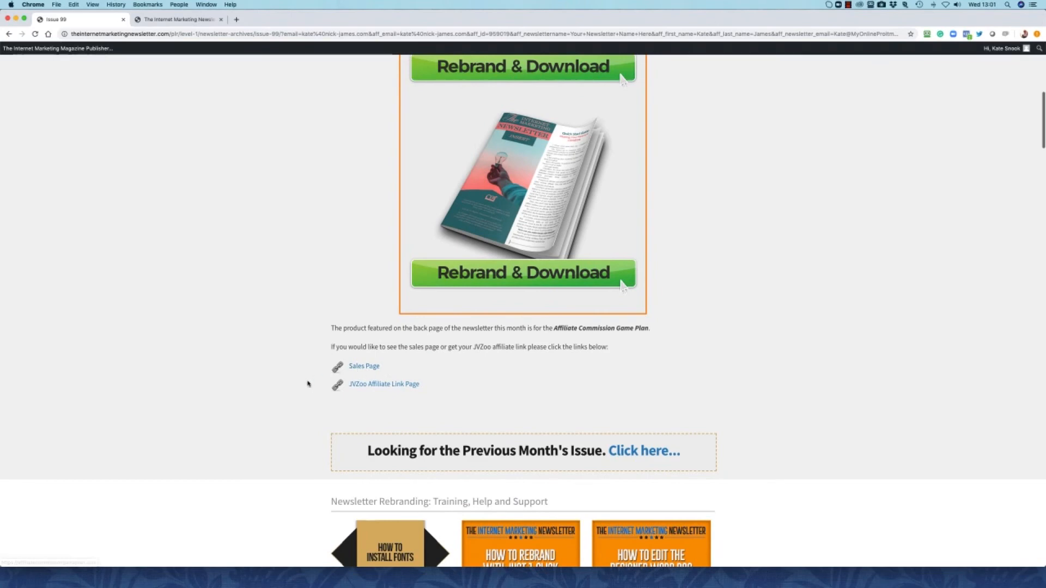
{"action": "scroll", "scroll_direction": "down", "scroll_amount": 3}
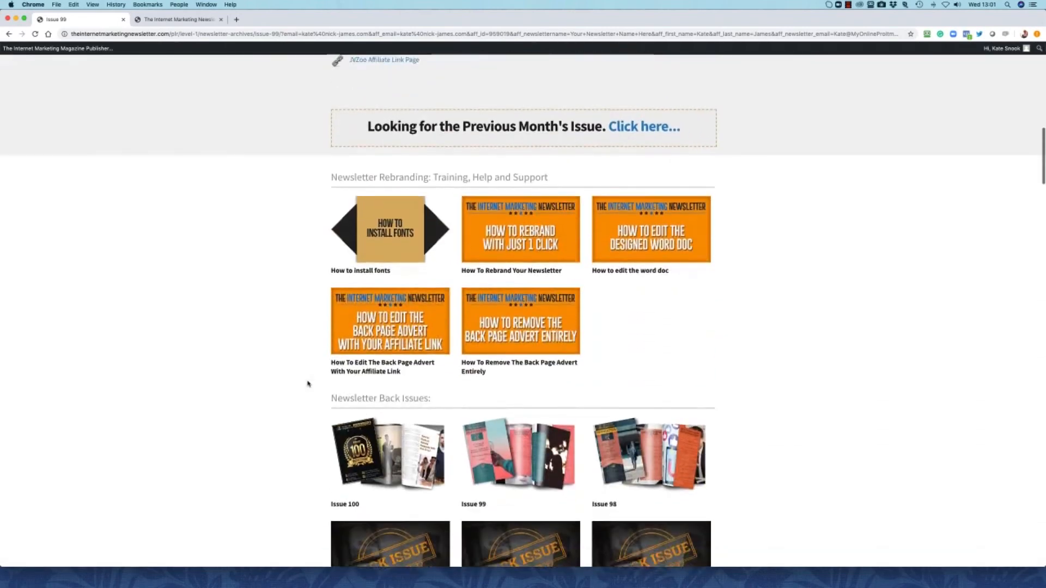
{"action": "scroll", "scroll_direction": "down", "scroll_amount": 3}
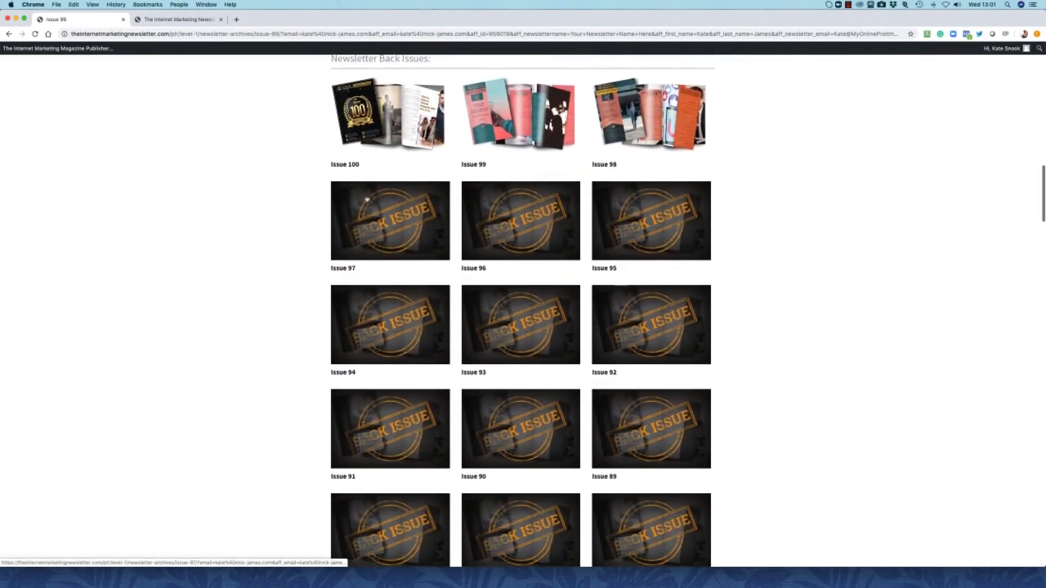
{"action": "mouse_move", "coordinate": [304, 203]}
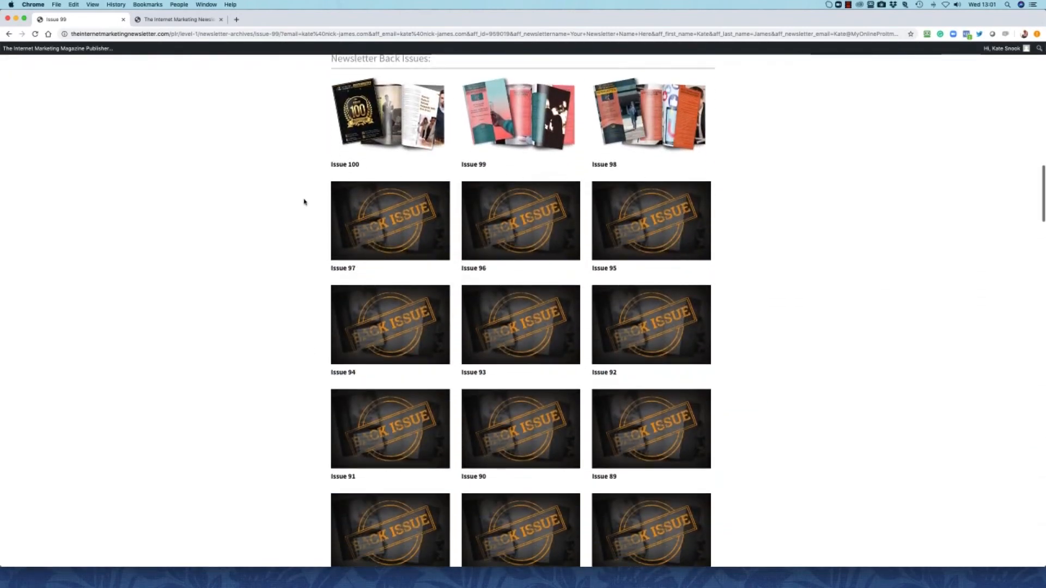
{"action": "scroll", "scroll_direction": "down", "scroll_amount": 3}
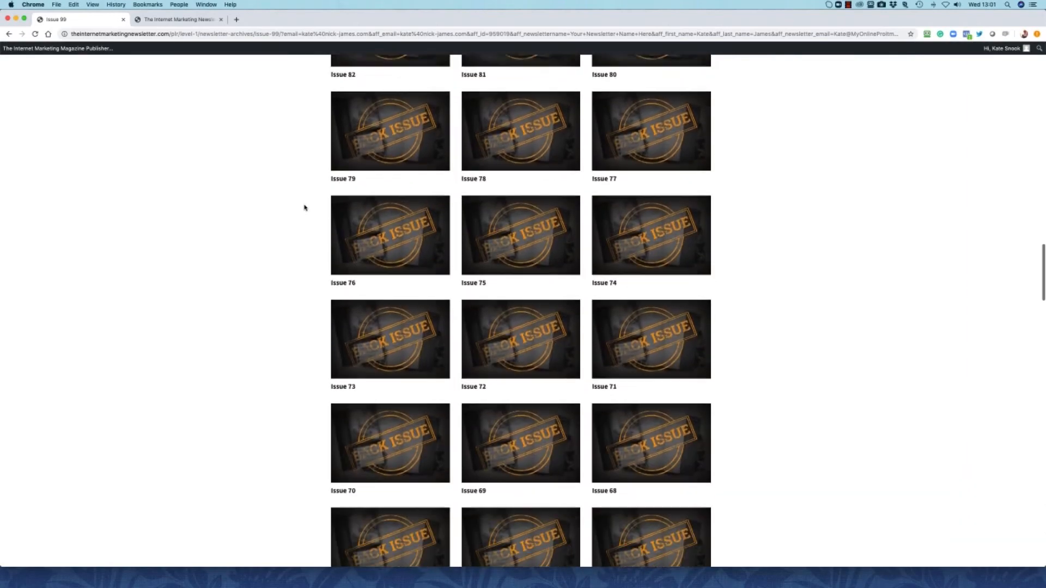
{"action": "scroll", "scroll_direction": "down", "scroll_amount": 3}
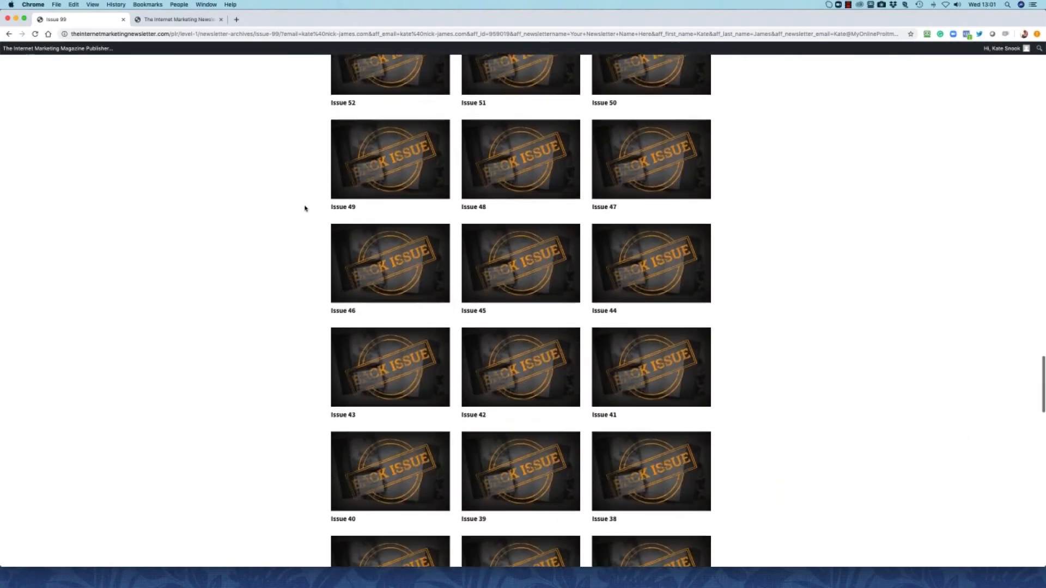
{"action": "scroll", "scroll_direction": "down", "scroll_amount": 3}
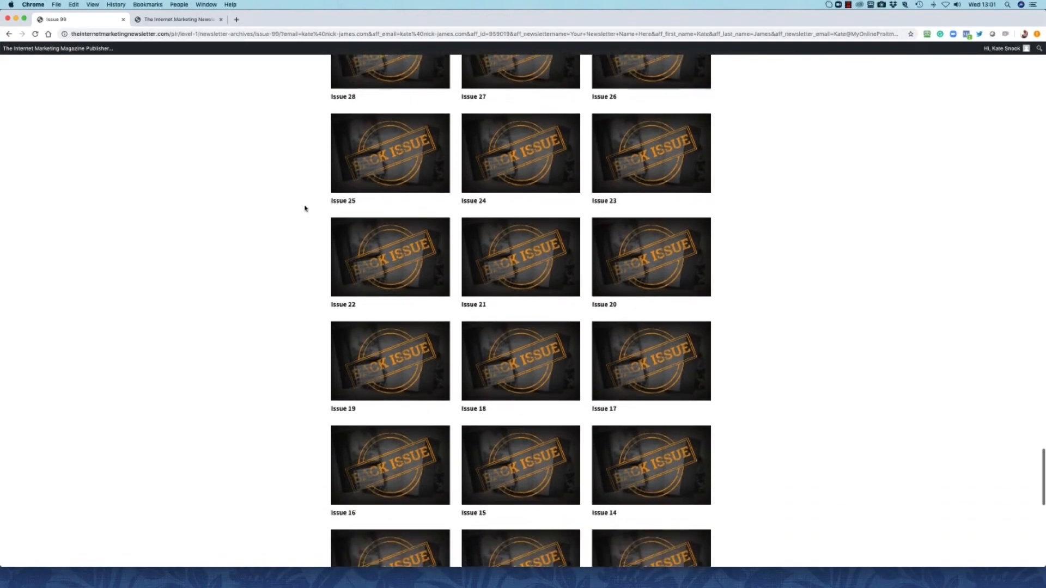
{"action": "scroll", "scroll_direction": "up", "scroll_amount": 3}
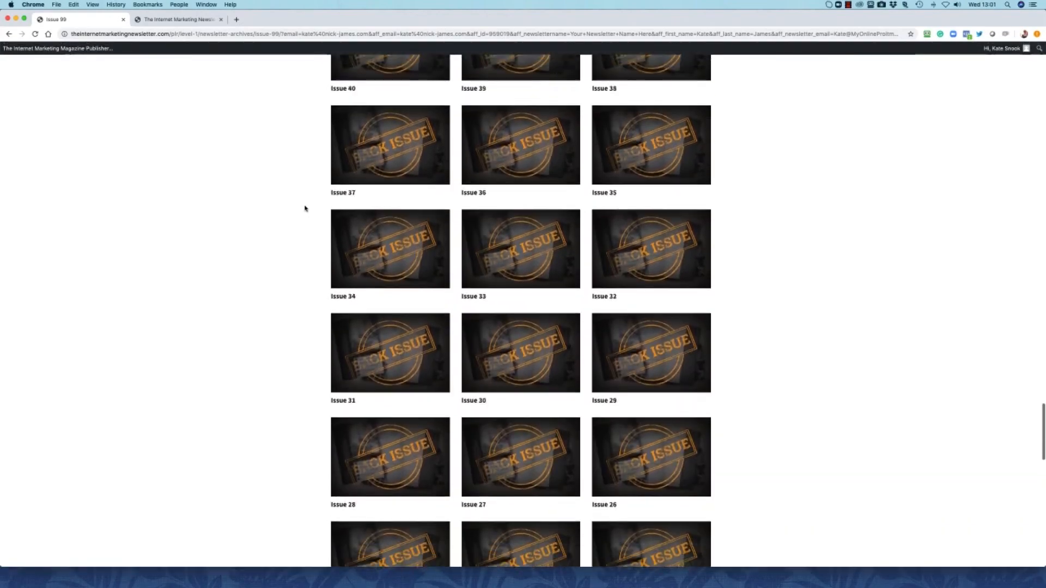
{"action": "scroll", "scroll_direction": "up", "scroll_amount": 3}
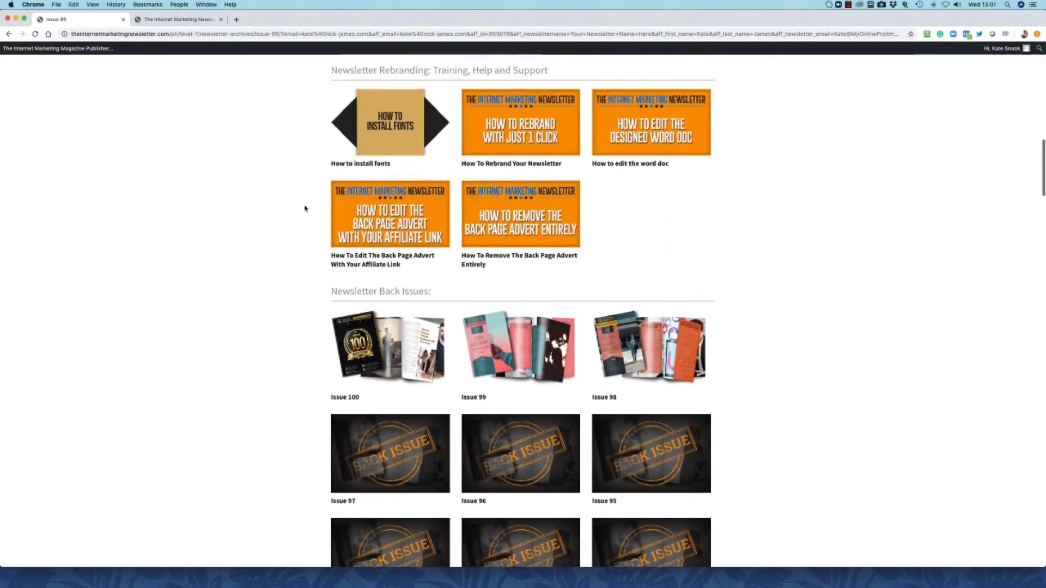